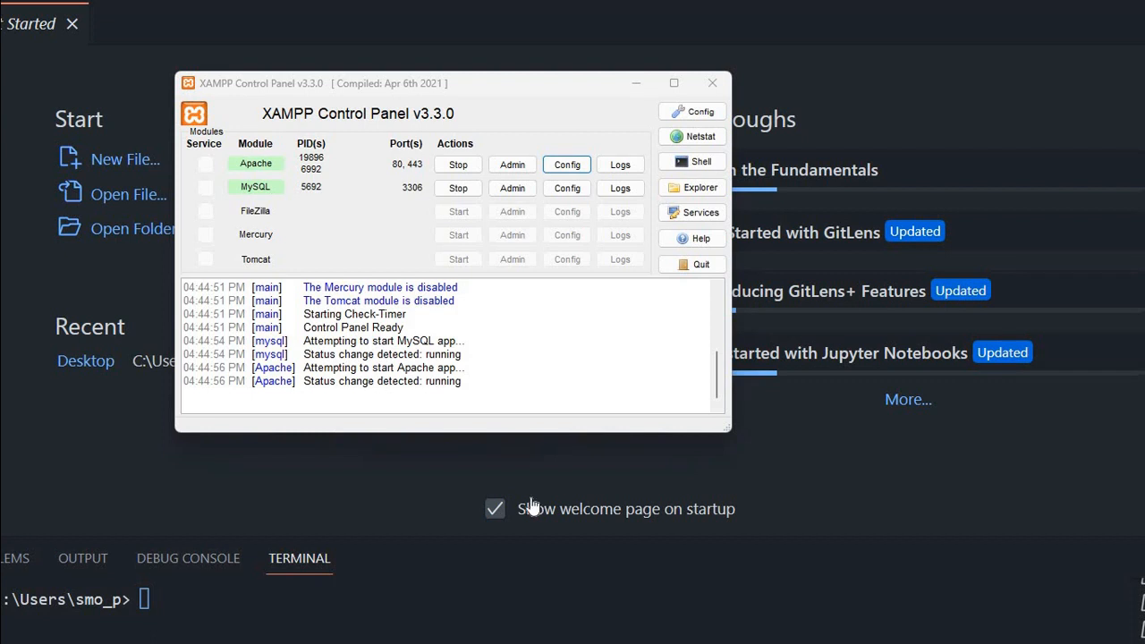
pyautogui.moveTo(548, 475)
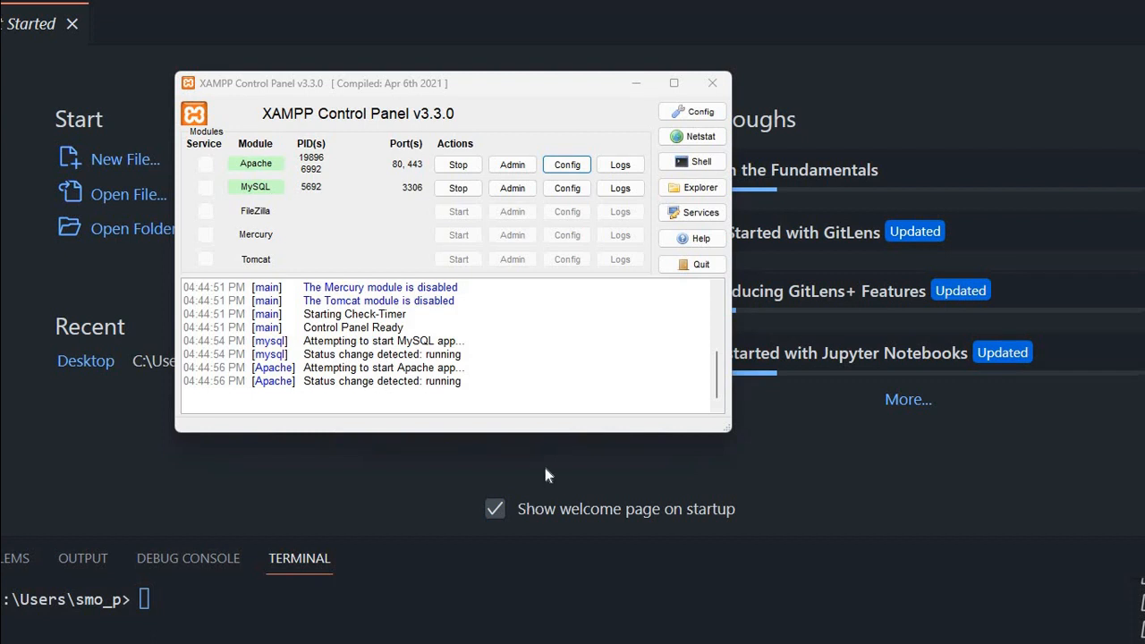
pyautogui.moveTo(526, 431)
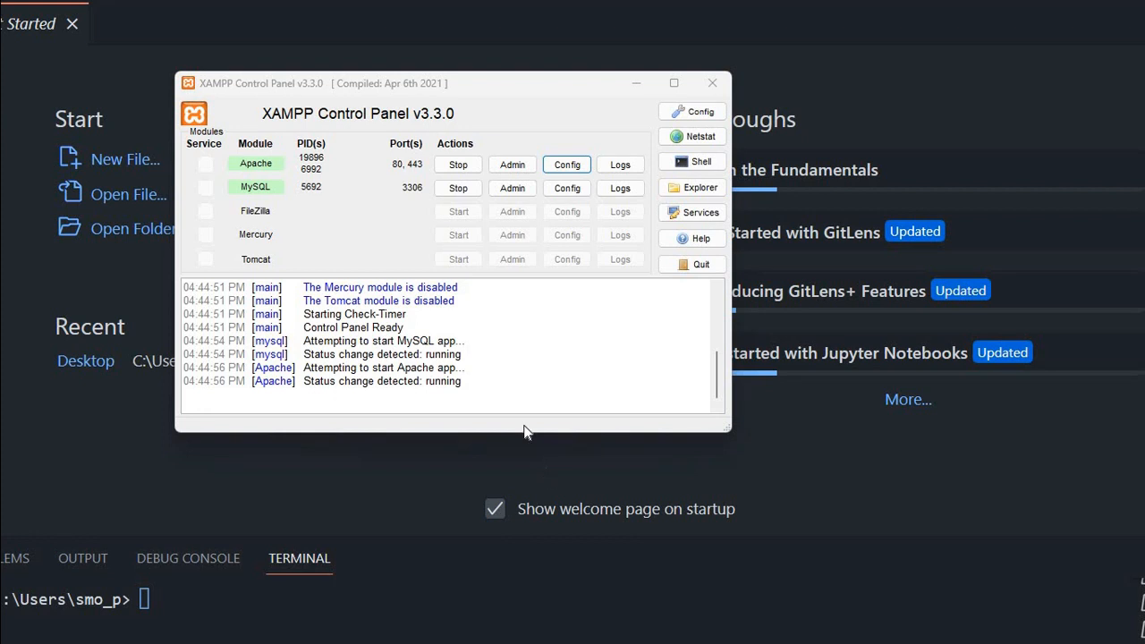
pyautogui.moveTo(246, 207)
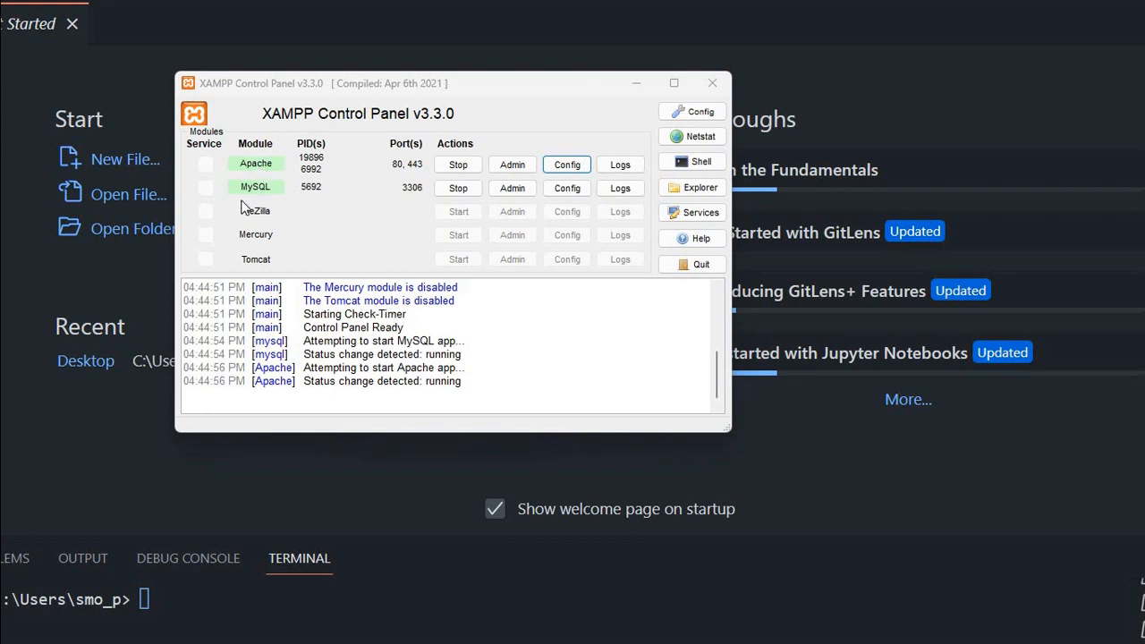
pyautogui.moveTo(314, 246)
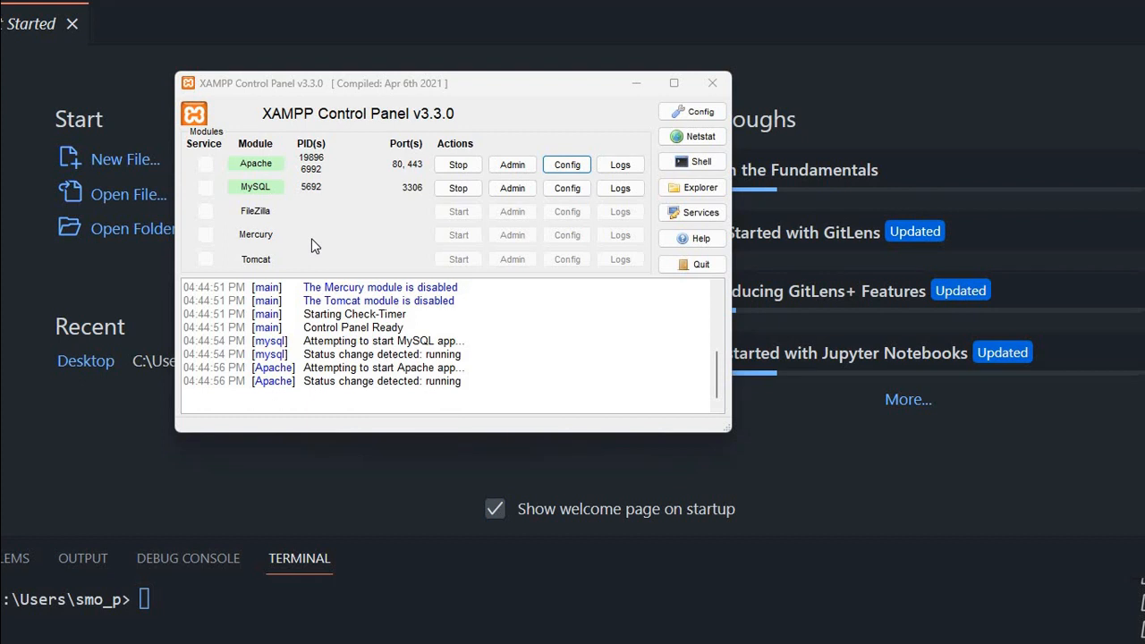
pyautogui.moveTo(568, 164)
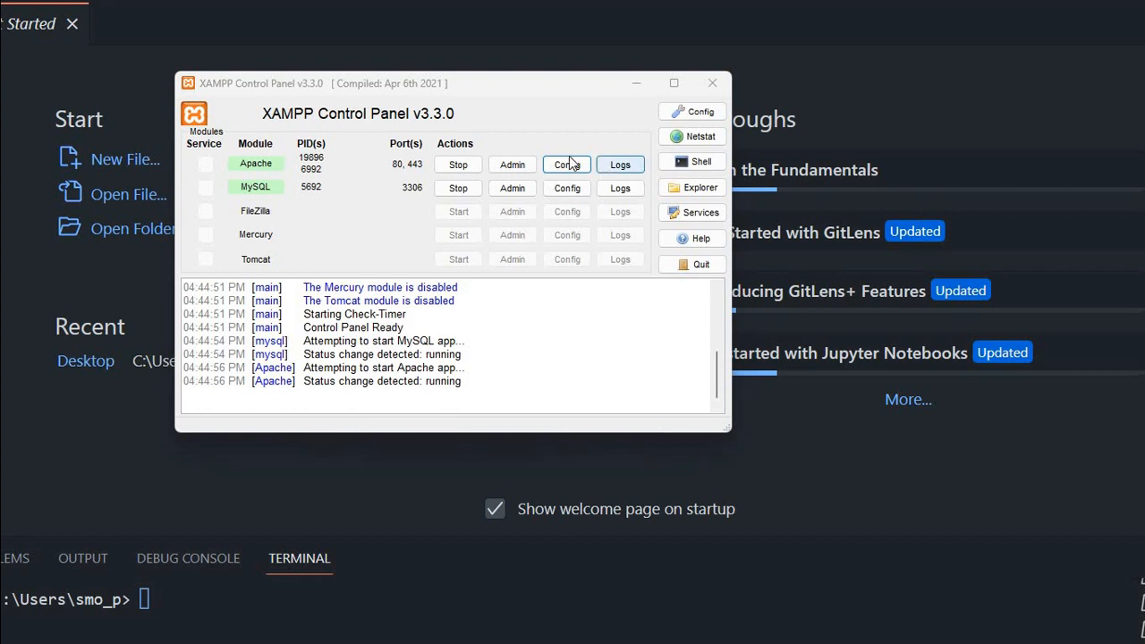
# - Open httpd.conf from Apache's Config menu and scroll through it in Notepad
pyautogui.click(566, 165)
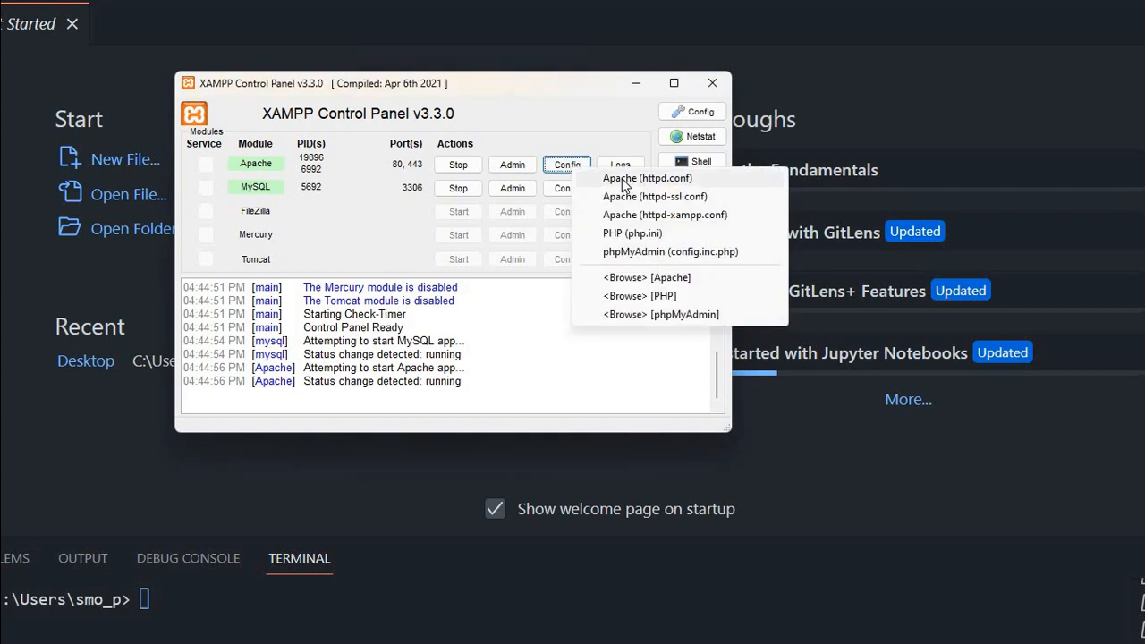
pyautogui.click(647, 178)
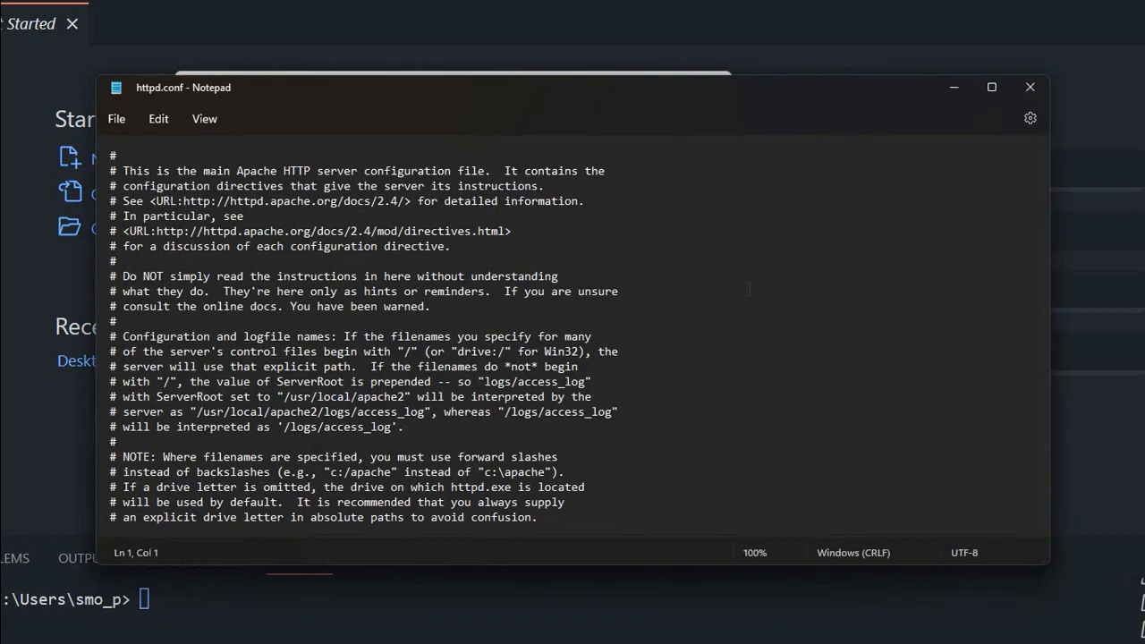
pyautogui.scroll(-3)
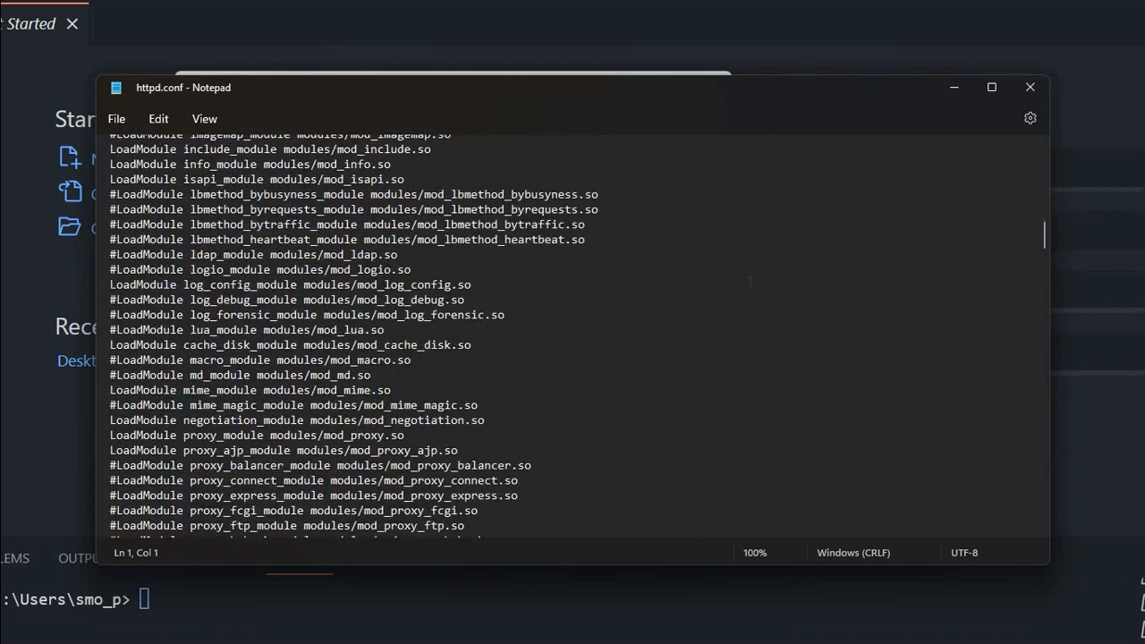
pyautogui.scroll(-3)
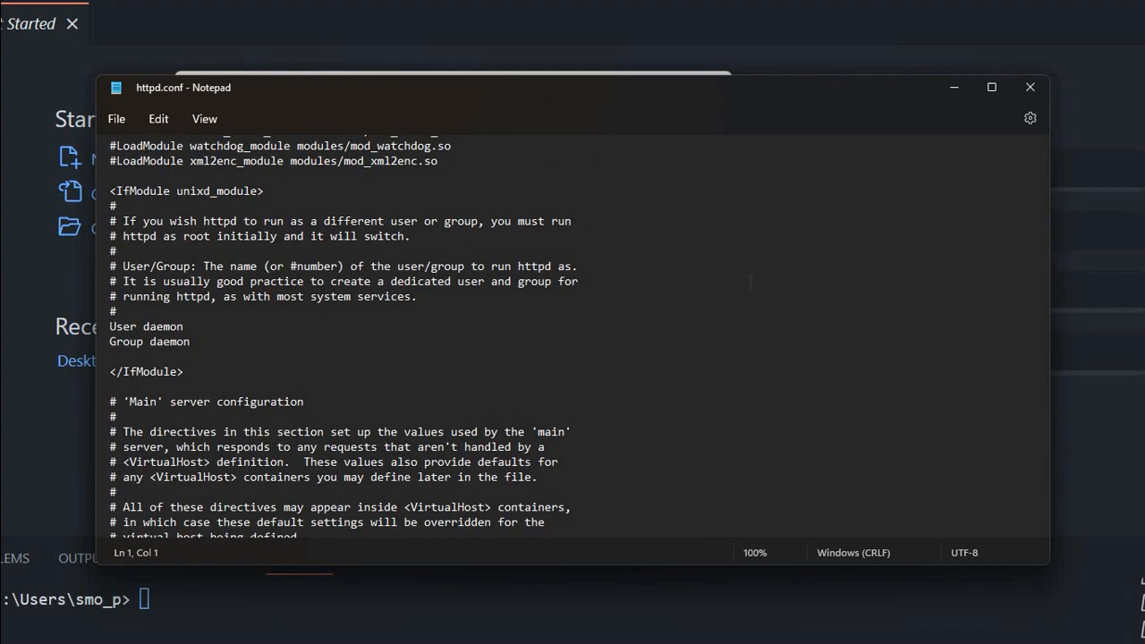
pyautogui.scroll(-3)
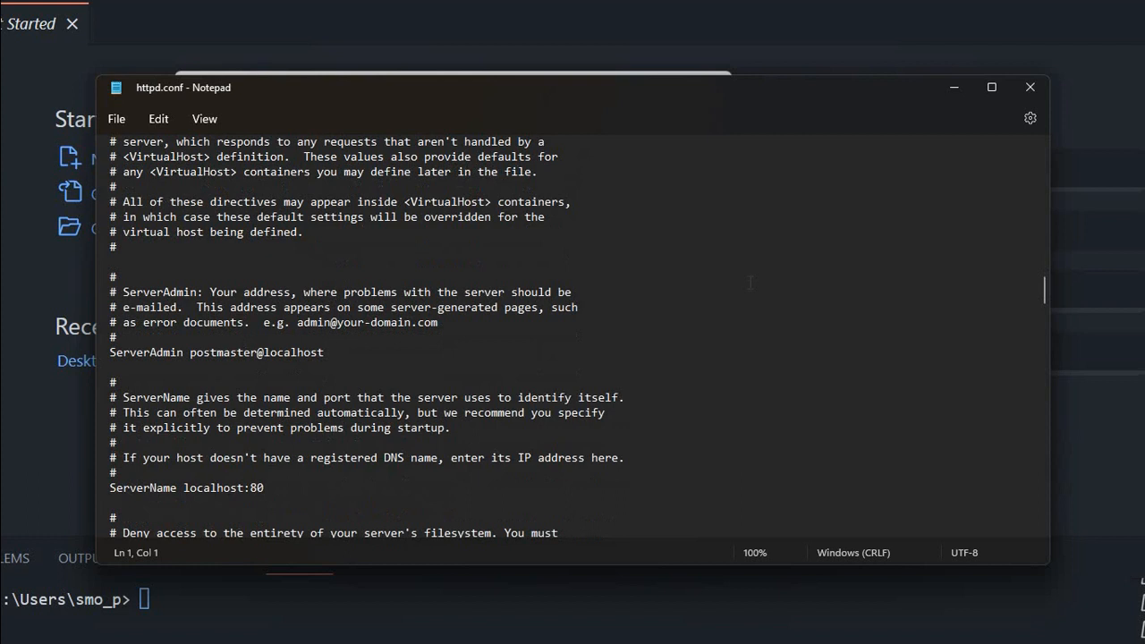
pyautogui.scroll(-3)
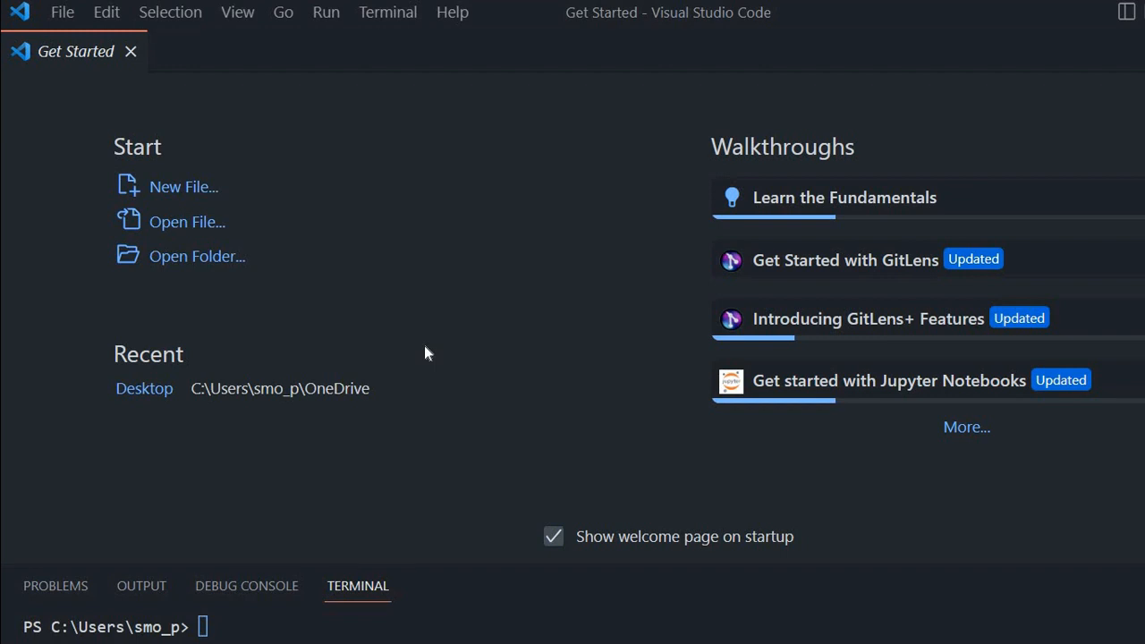
pyautogui.moveTo(116, 51)
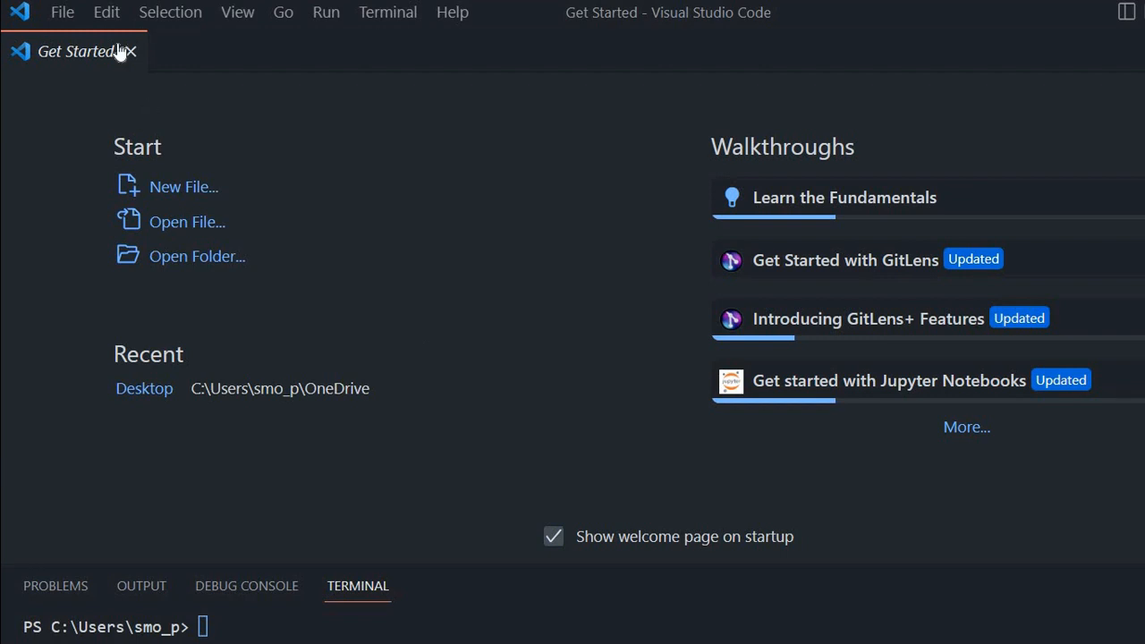
# - Create a new PHP file named phpinfo.php in the xampp htdocs folder
pyautogui.click(62, 12)
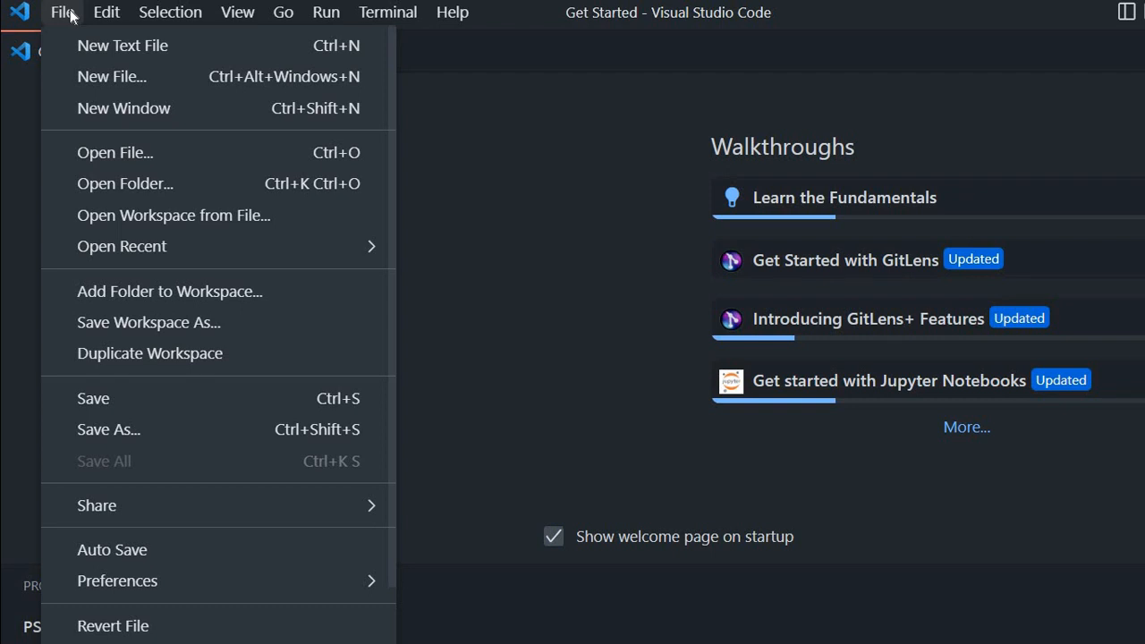
pyautogui.moveTo(221, 143)
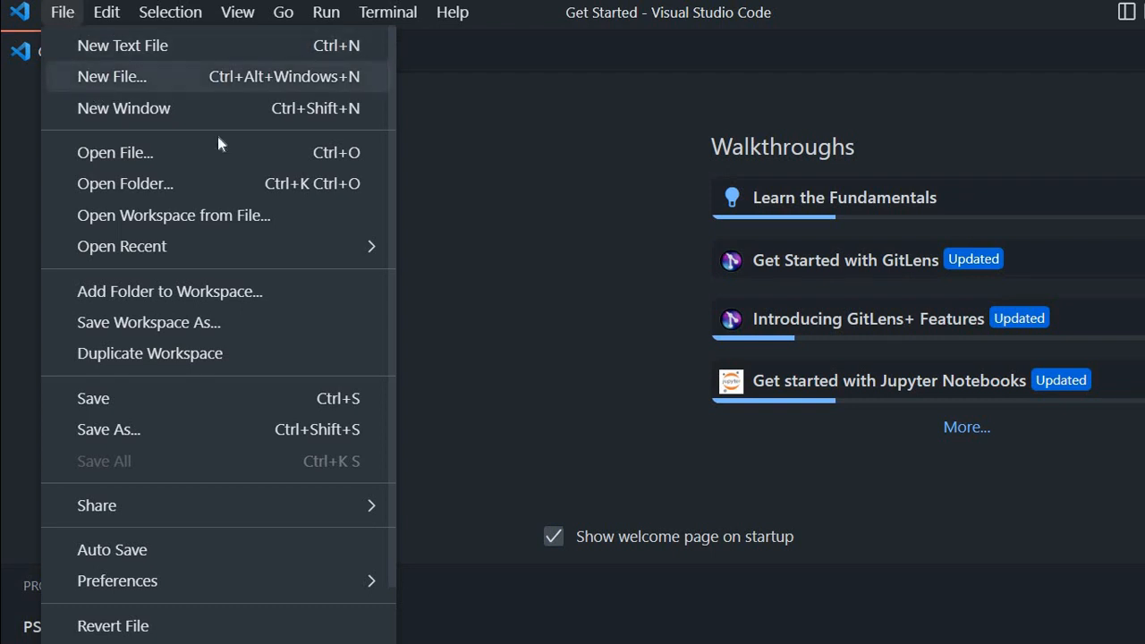
pyautogui.click(111, 76)
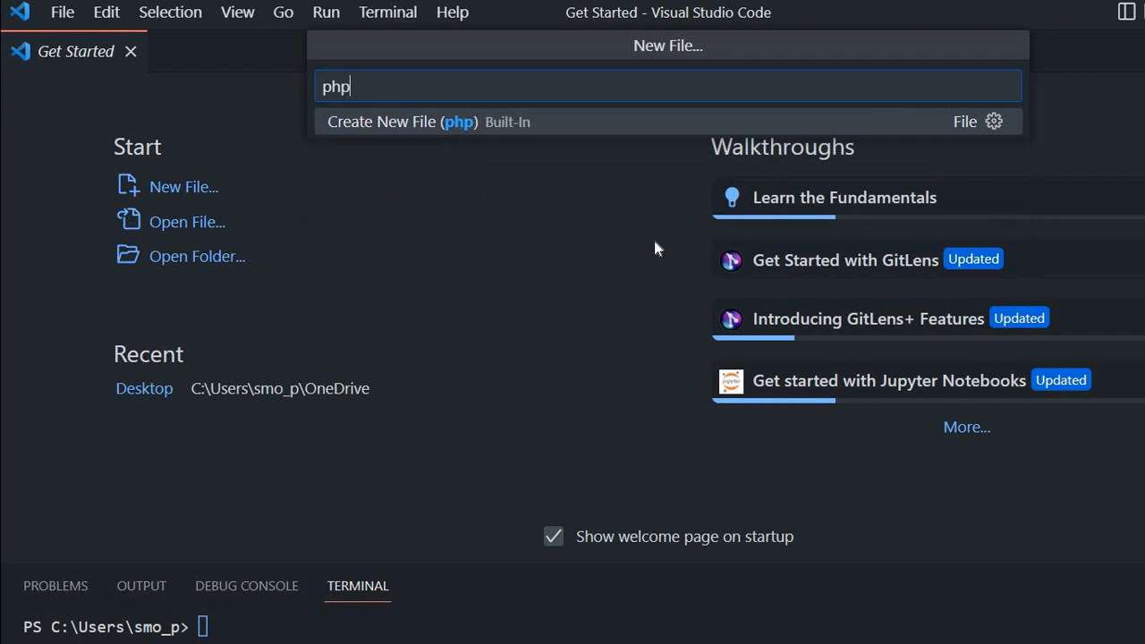
pyautogui.moveTo(553, 134)
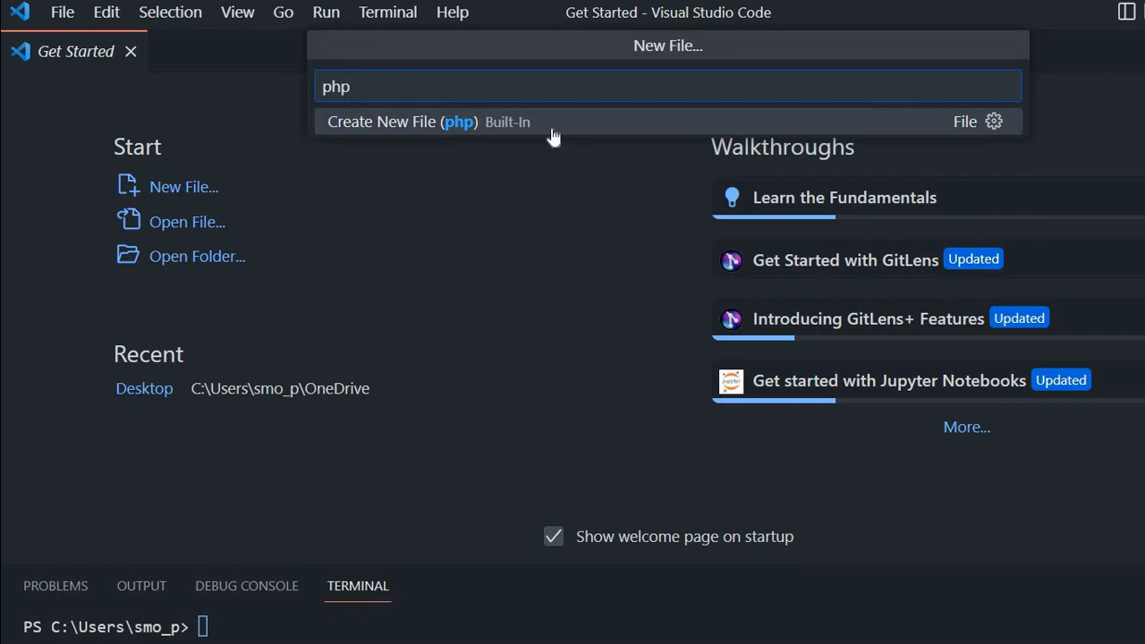
pyautogui.click(427, 122)
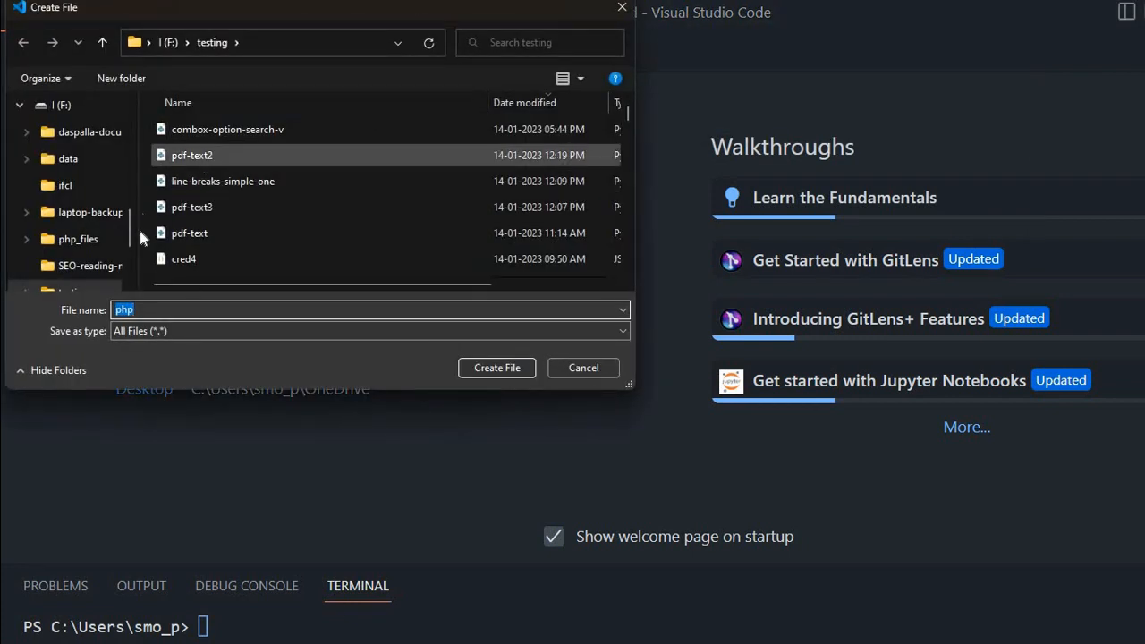
pyautogui.scroll(-3)
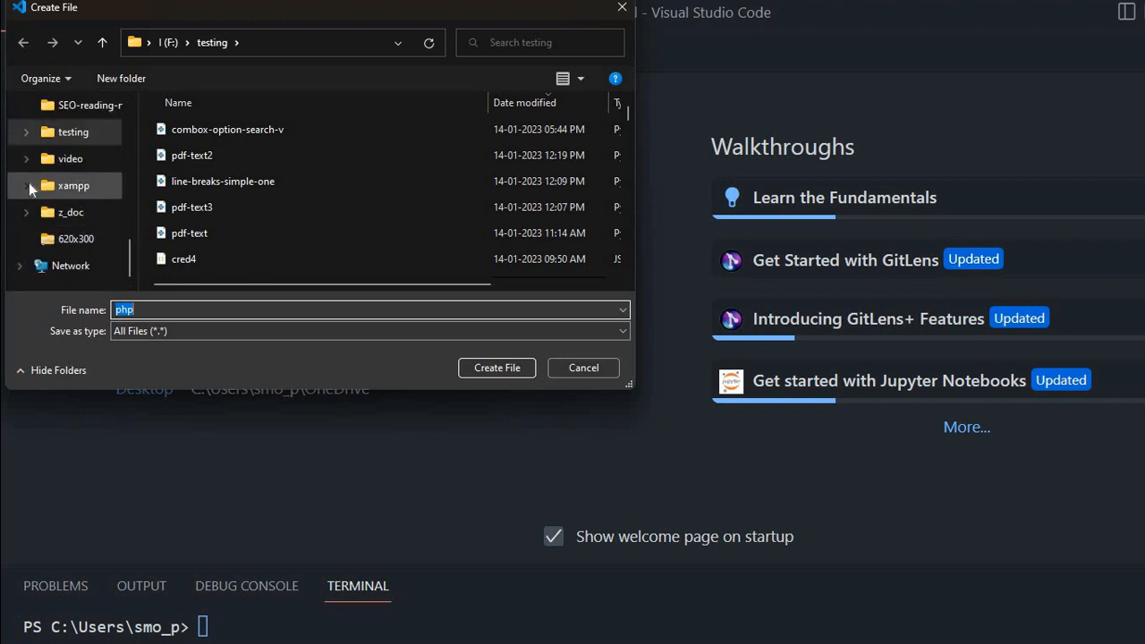
pyautogui.click(26, 186)
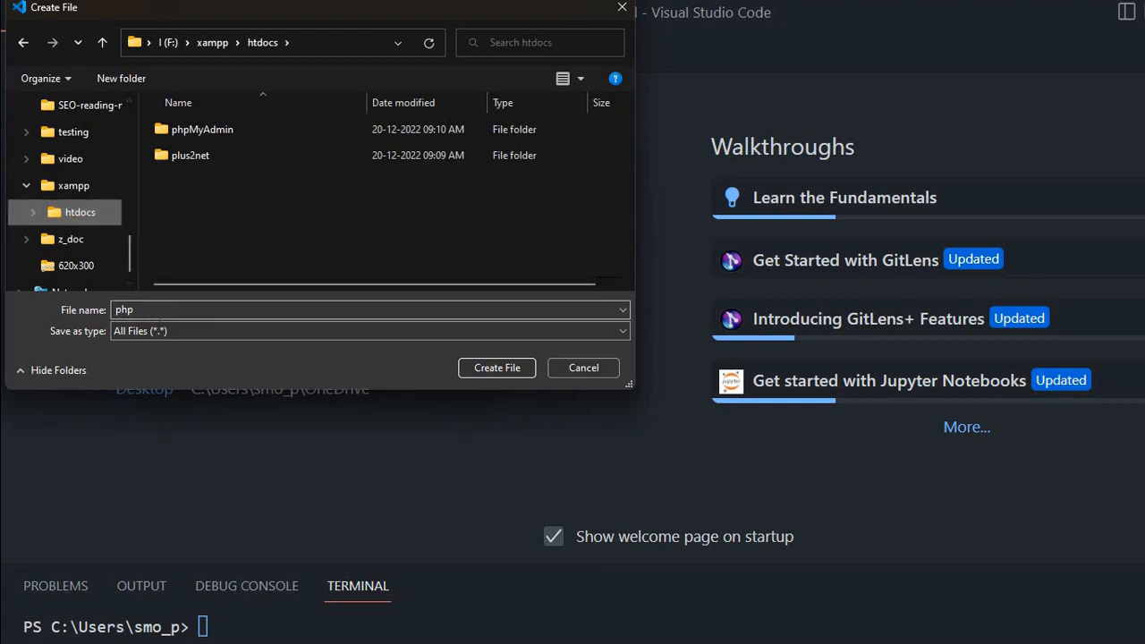
pyautogui.tripleClick(357, 309)
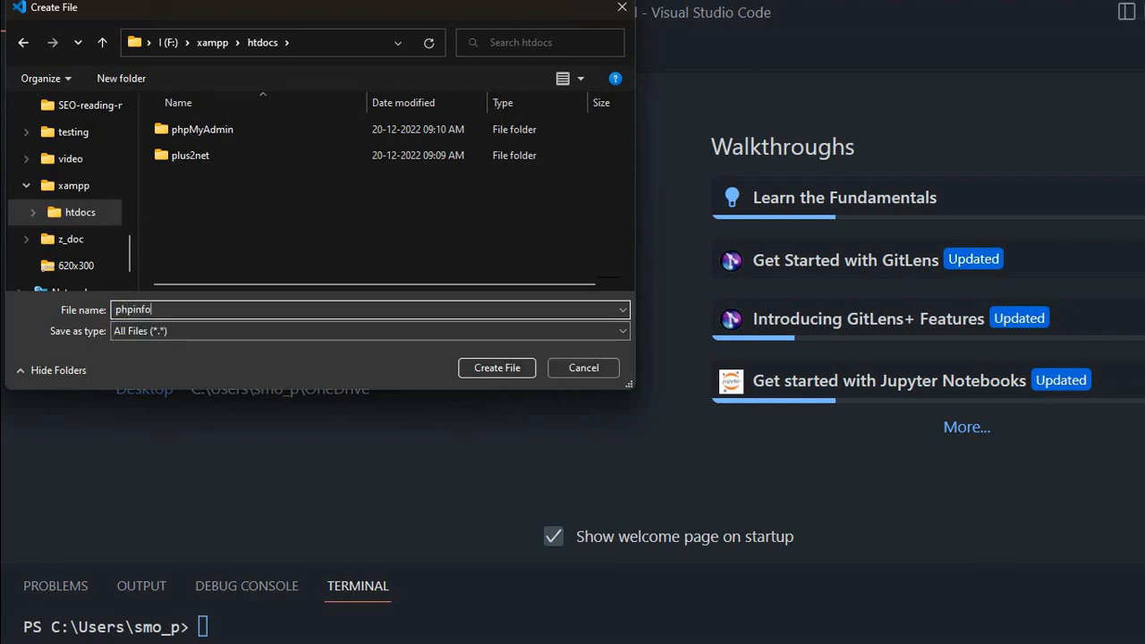
pyautogui.write('.php')
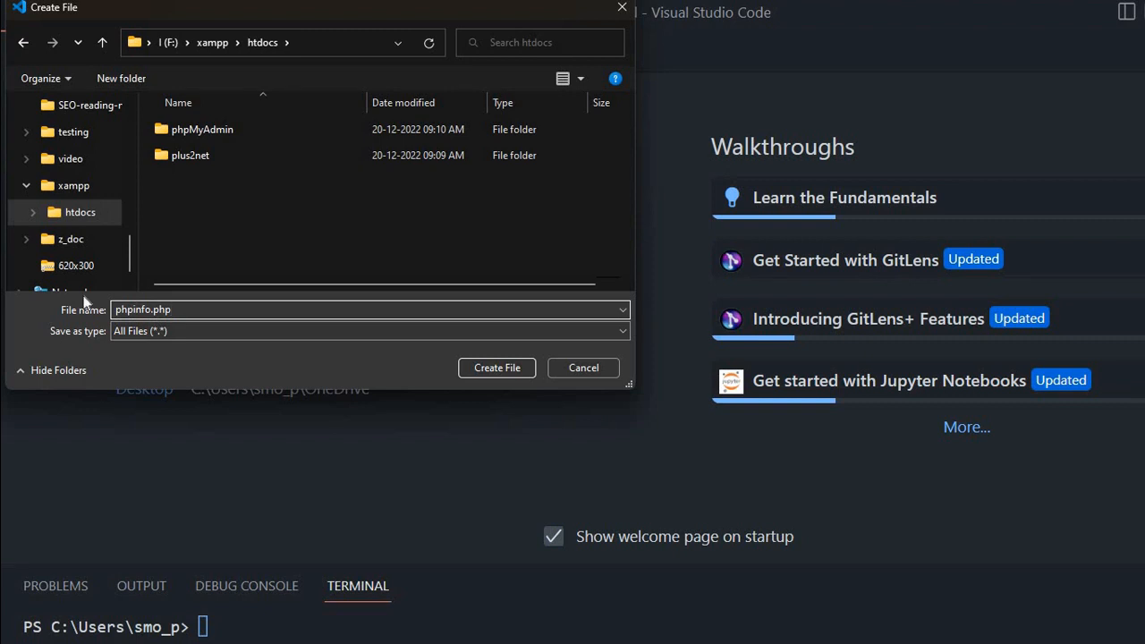
pyautogui.click(496, 367)
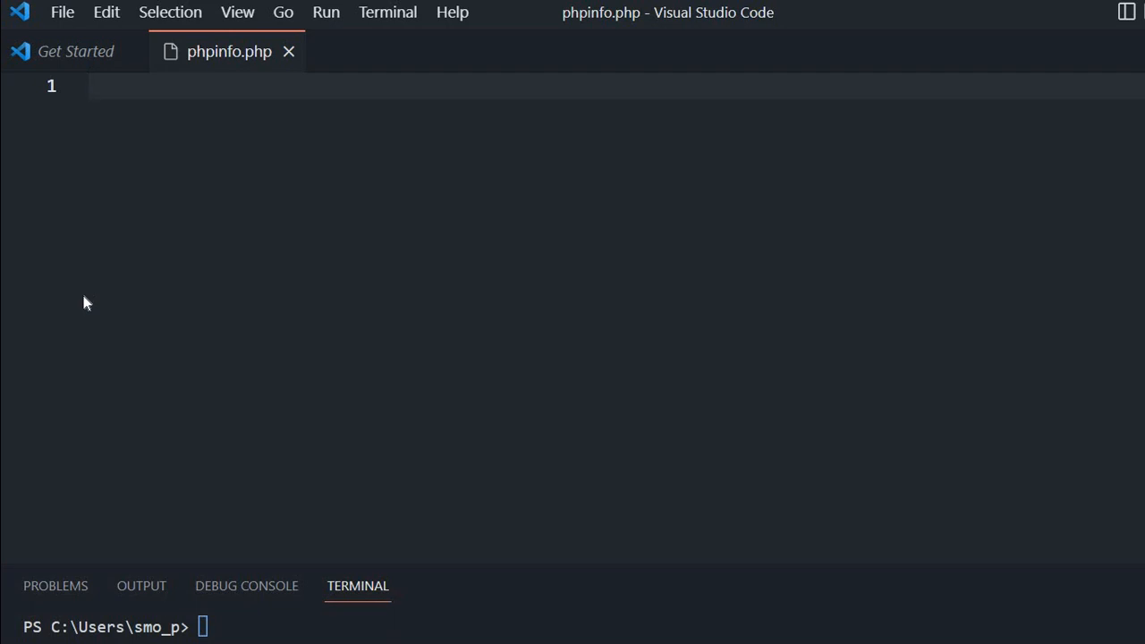
# - Type echo phpinfo(); into phpinfo.php, accepting the phpinfo autocomplete suggestion
pyautogui.write('echo po')
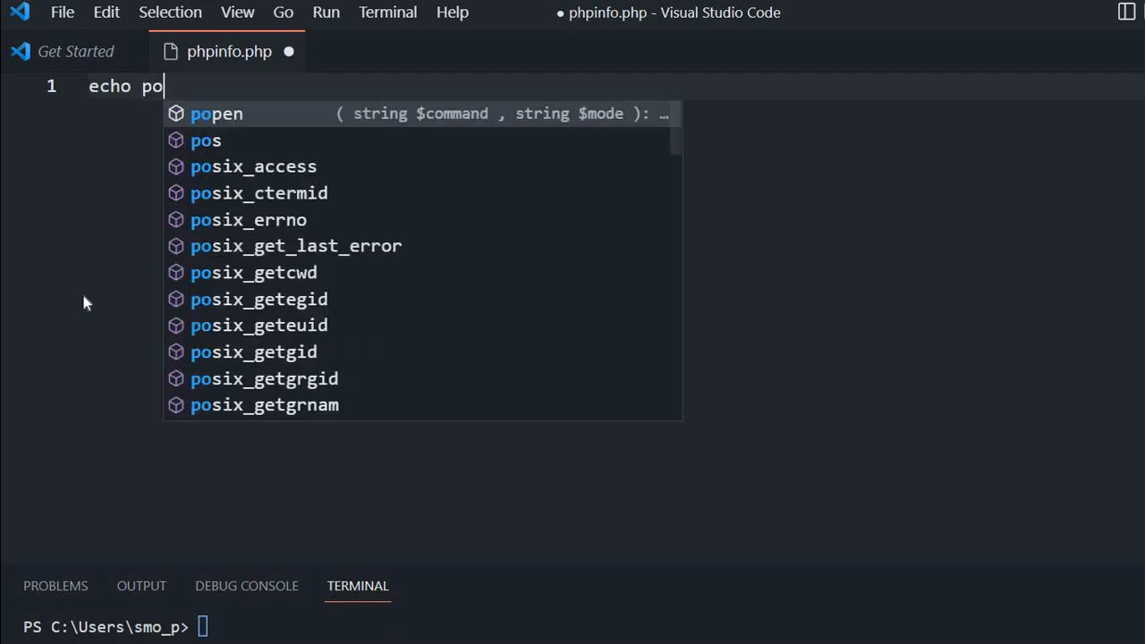
pyautogui.write('hpin')
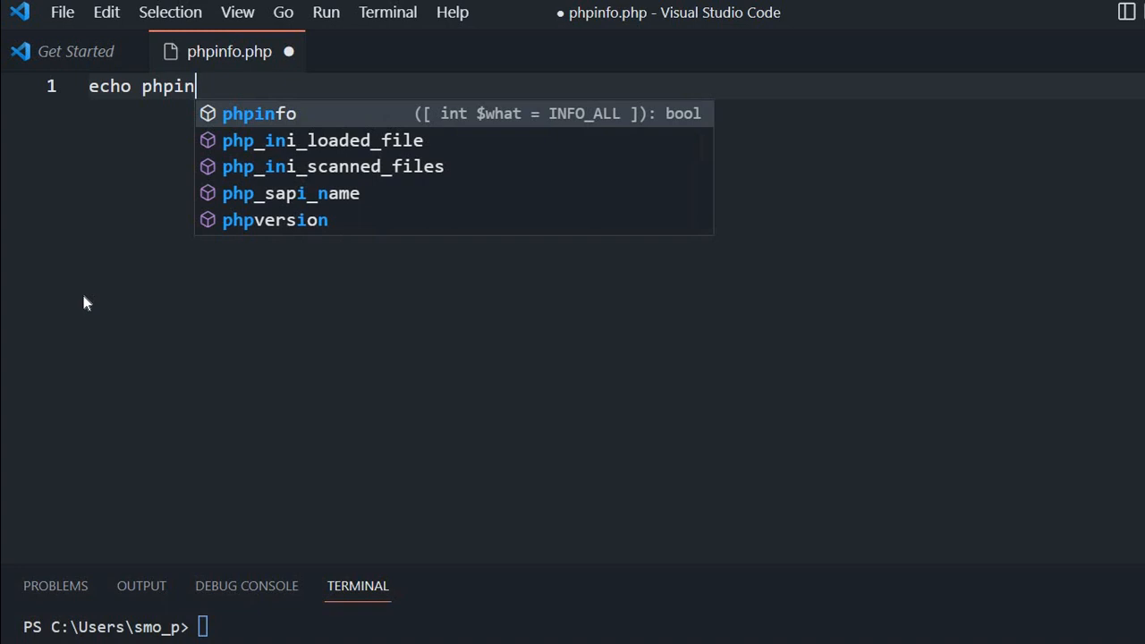
pyautogui.write('fo(')
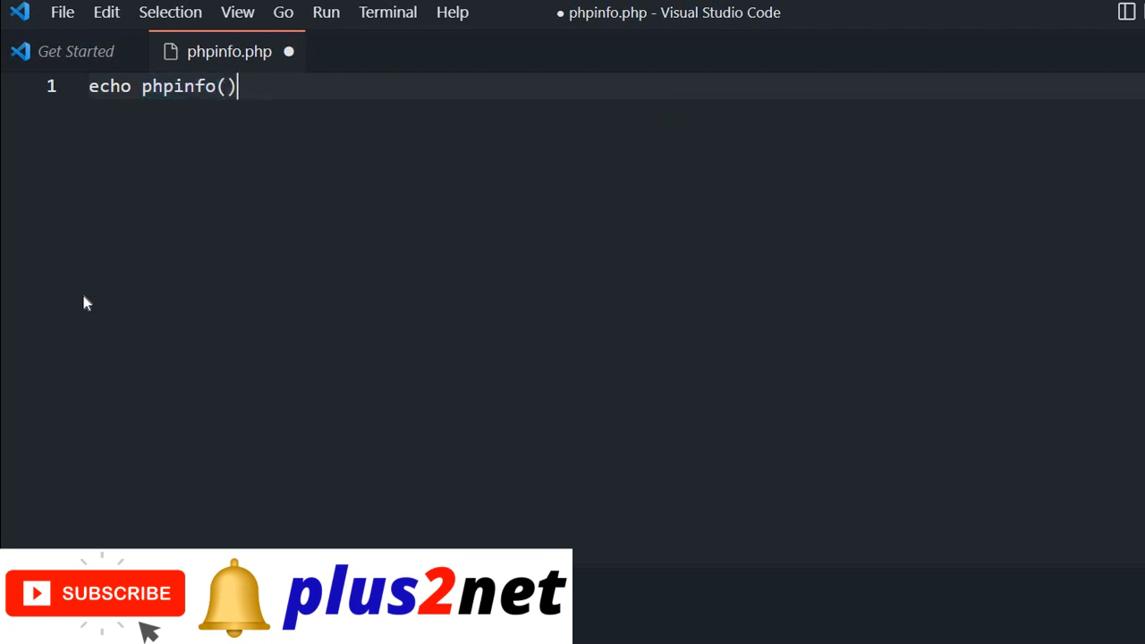
pyautogui.write(';')
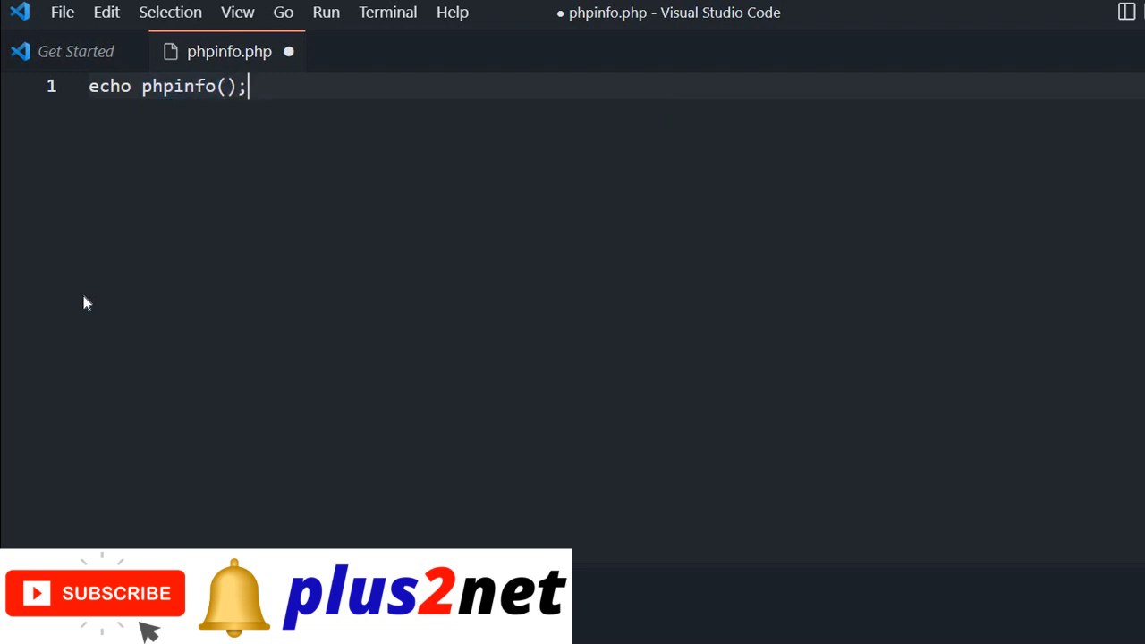
pyautogui.click(387, 11)
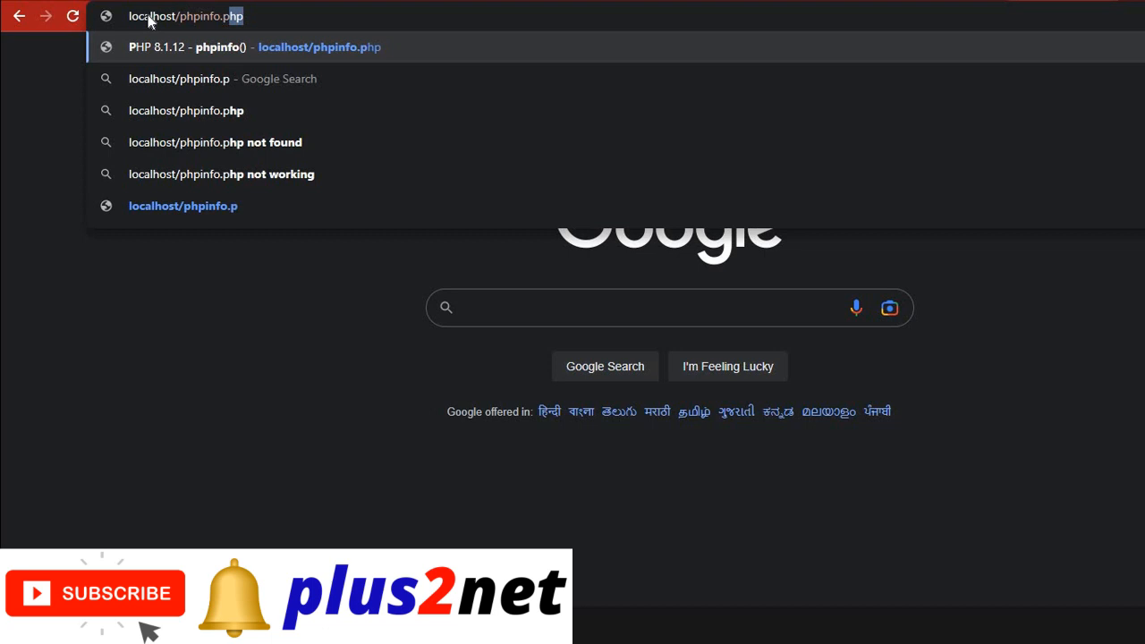
# - Enter localhost/phpinfo.php in Chrome's address bar to load the PHP info page
pyautogui.write('hpinfo();')
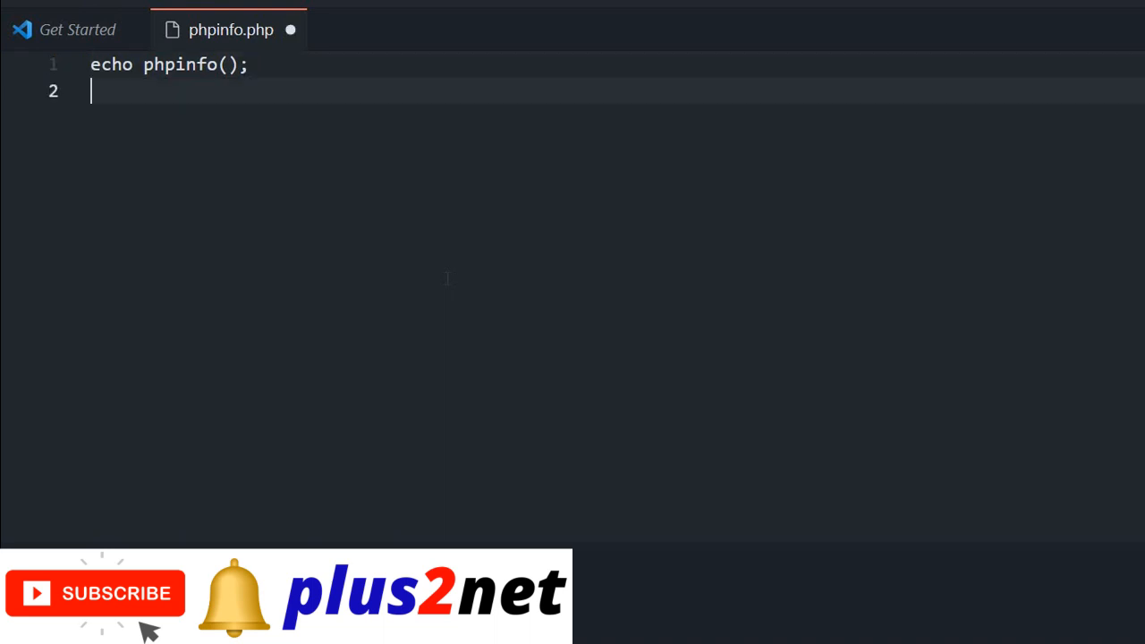
# - Type the gibberish asdfasdfdf on line 2 of phpinfo.php and save
pyautogui.write('asdfasdfdf')
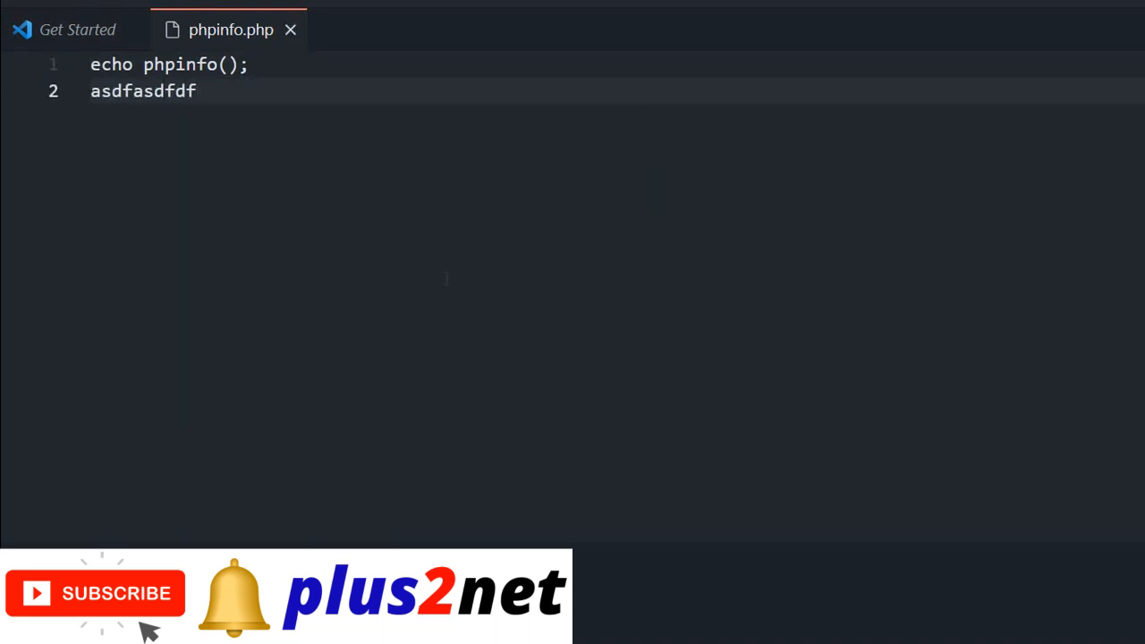
pyautogui.moveTo(349, 232)
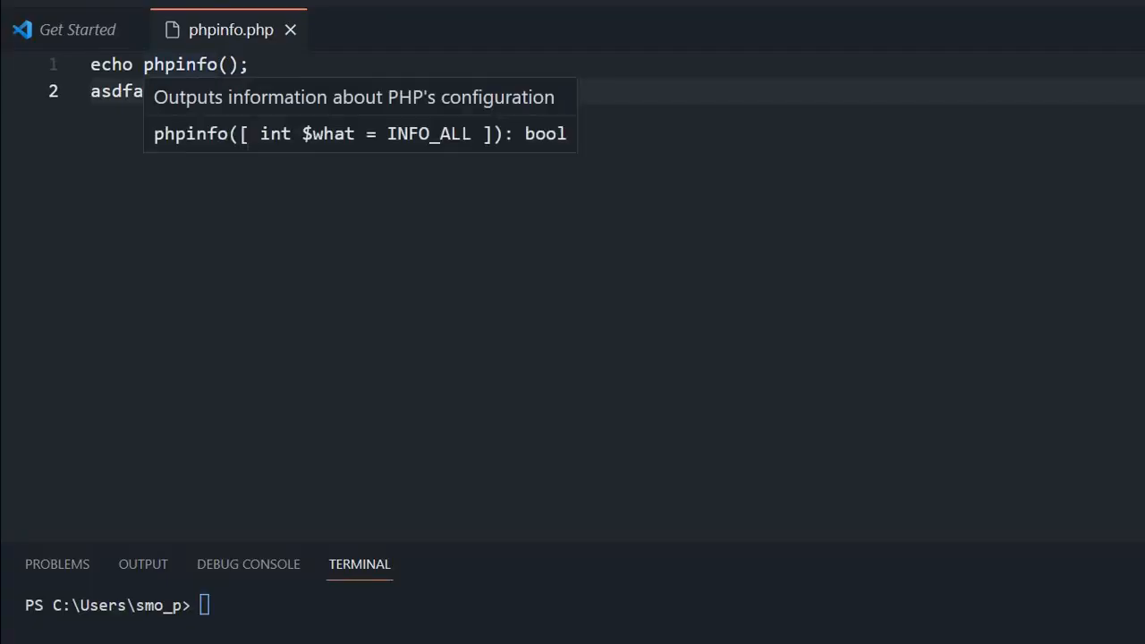
pyautogui.write('dfdf')
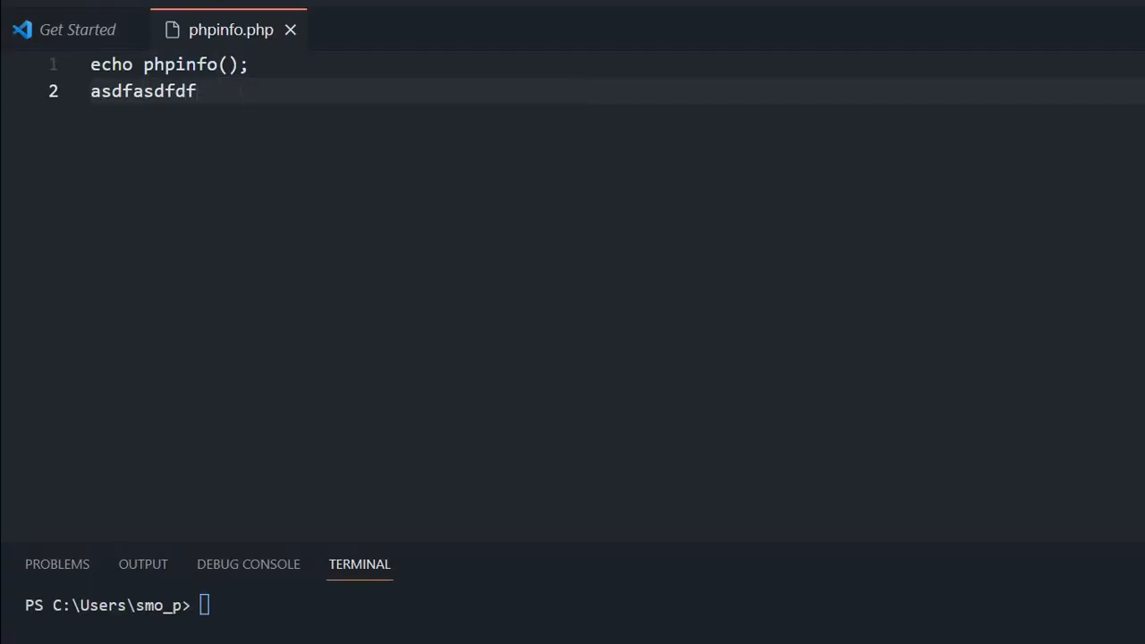
# - Delete the stray line and wrap echo phpinfo(); in <?Php and ?> tags
pyautogui.doubleClick(143, 91)
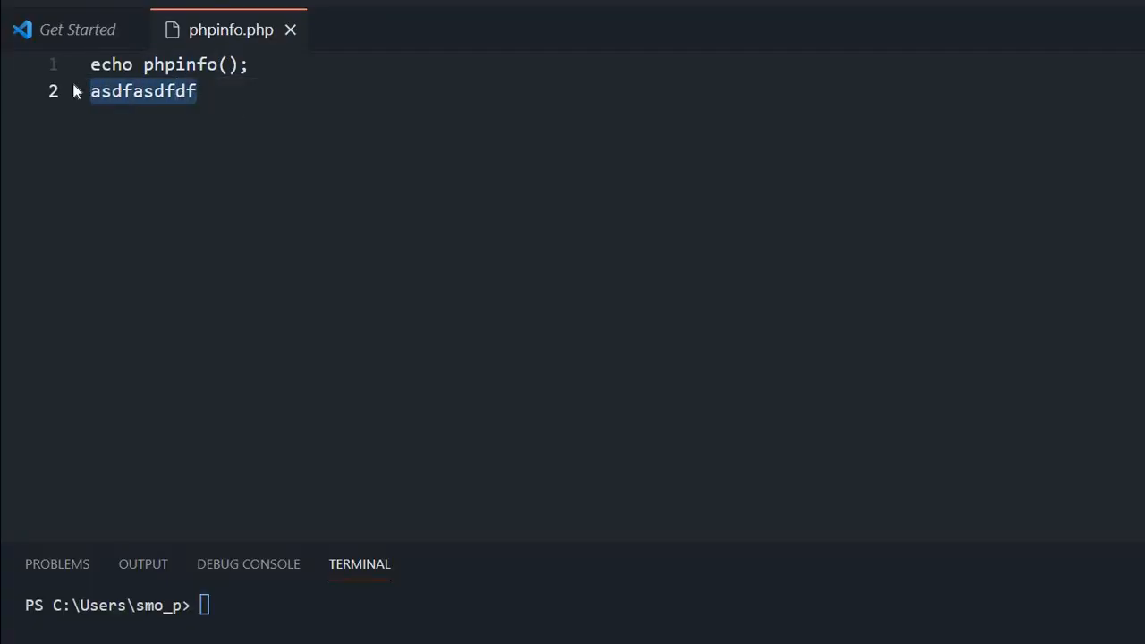
pyautogui.press('Delete')
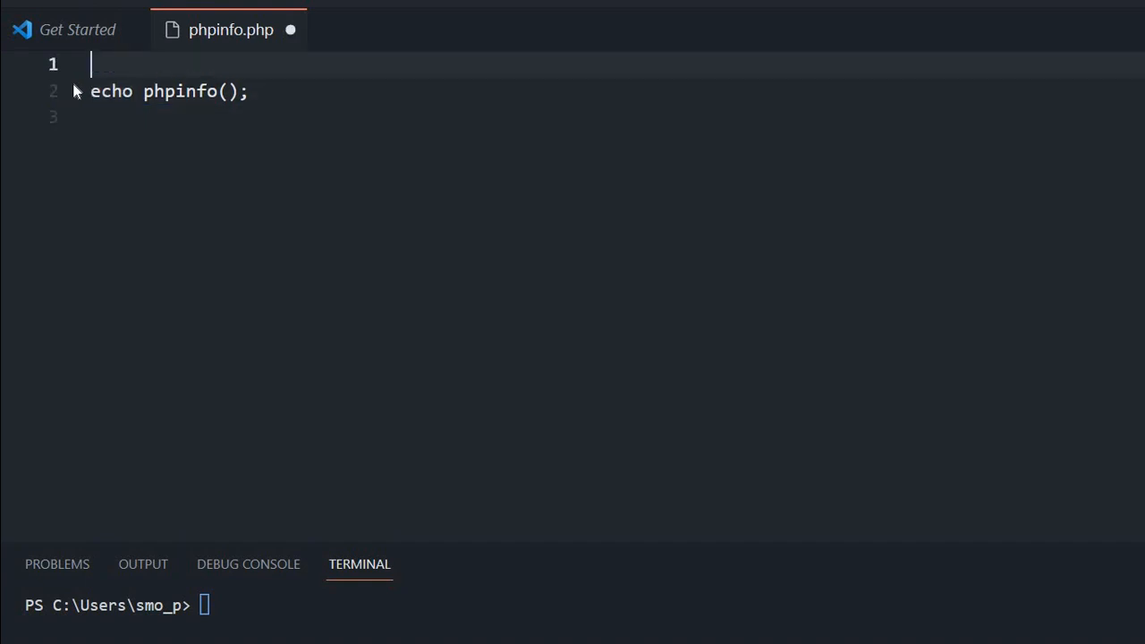
pyautogui.write('<?php')
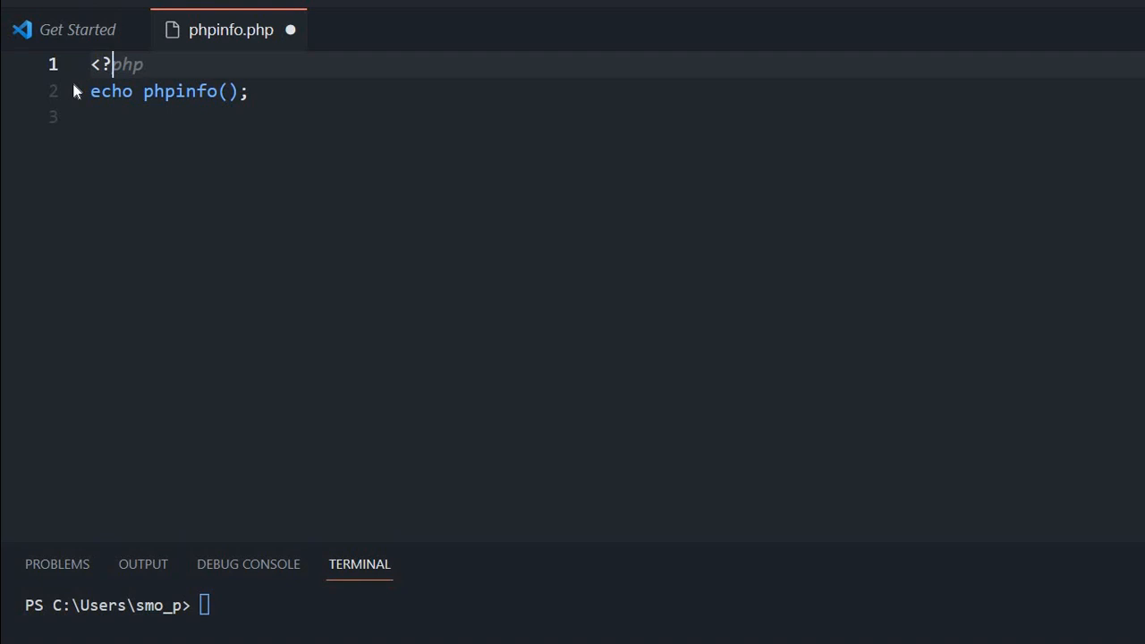
pyautogui.write('Php')
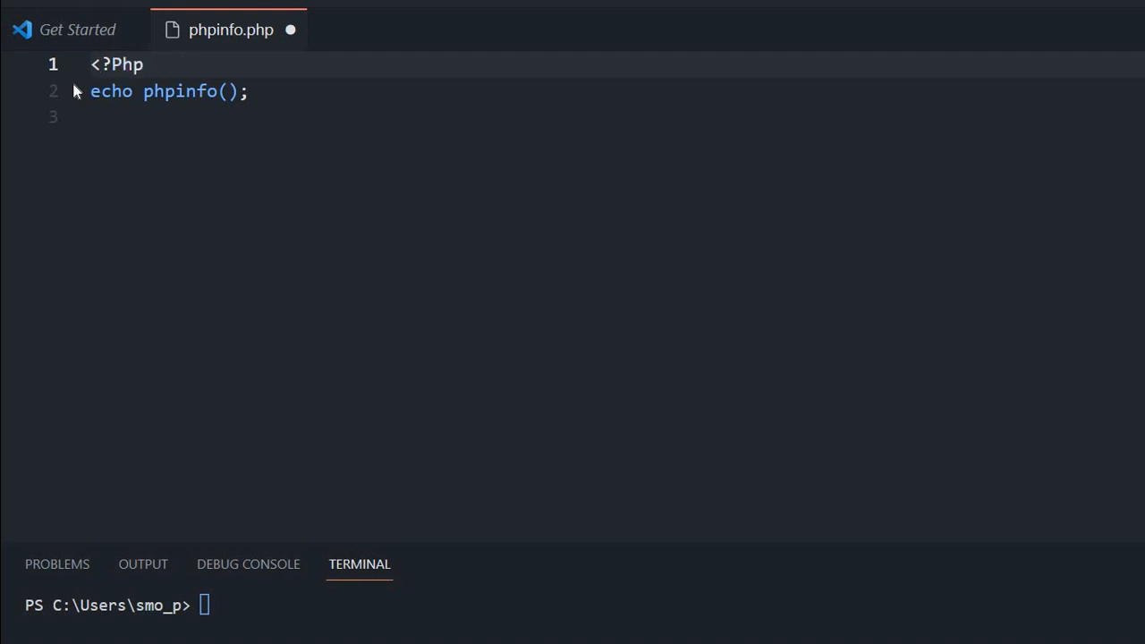
pyautogui.click(250, 91)
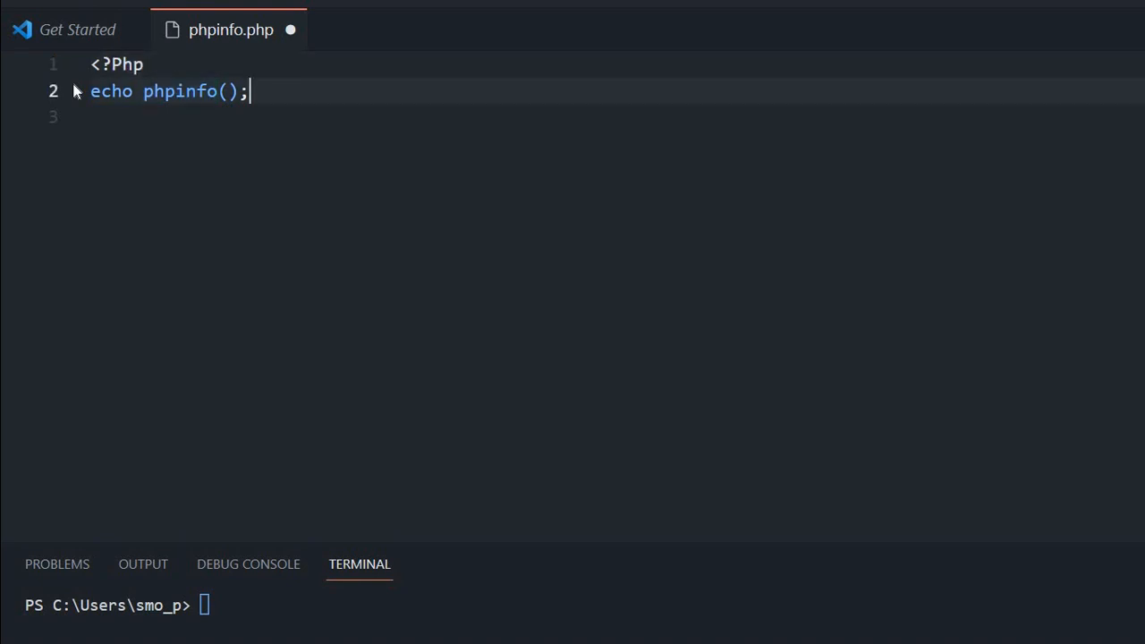
pyautogui.write('?>')
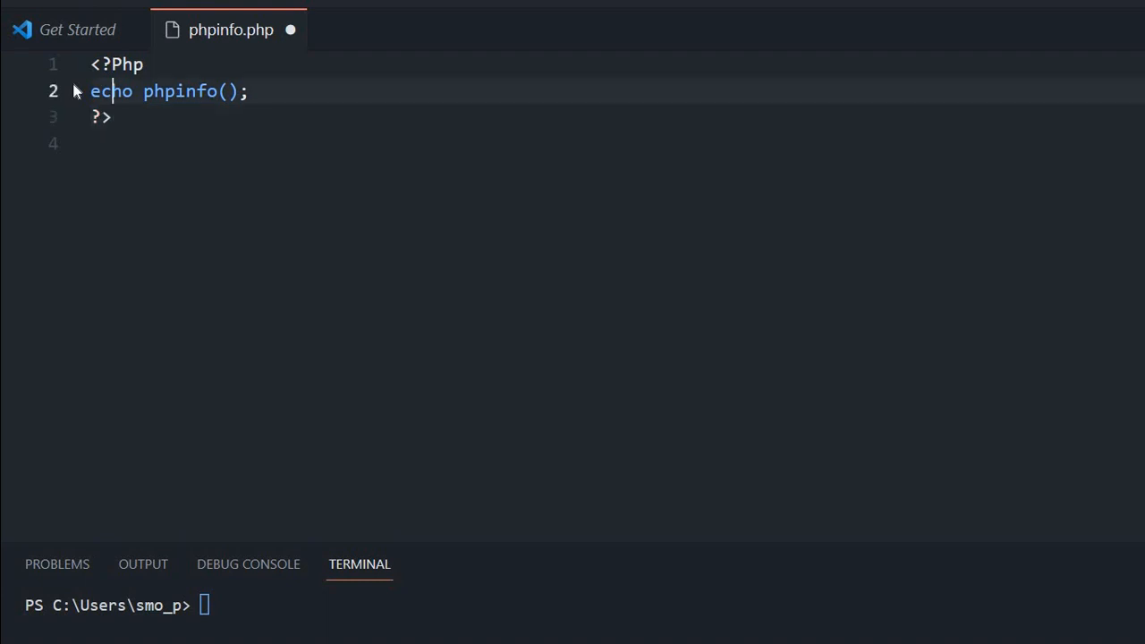
# - Add text asdfdf<br><br> above and asdfasdf below the PHP block, then save
pyautogui.tripleClick(168, 91)
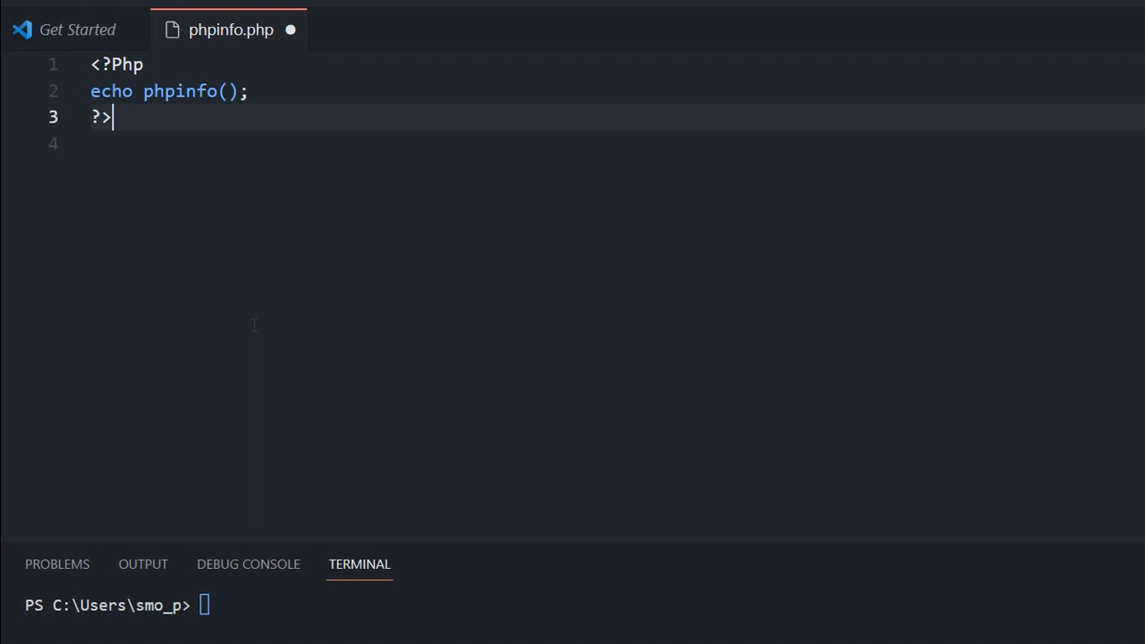
pyautogui.write('asdfasdf')
pyautogui.write('asdfdf')
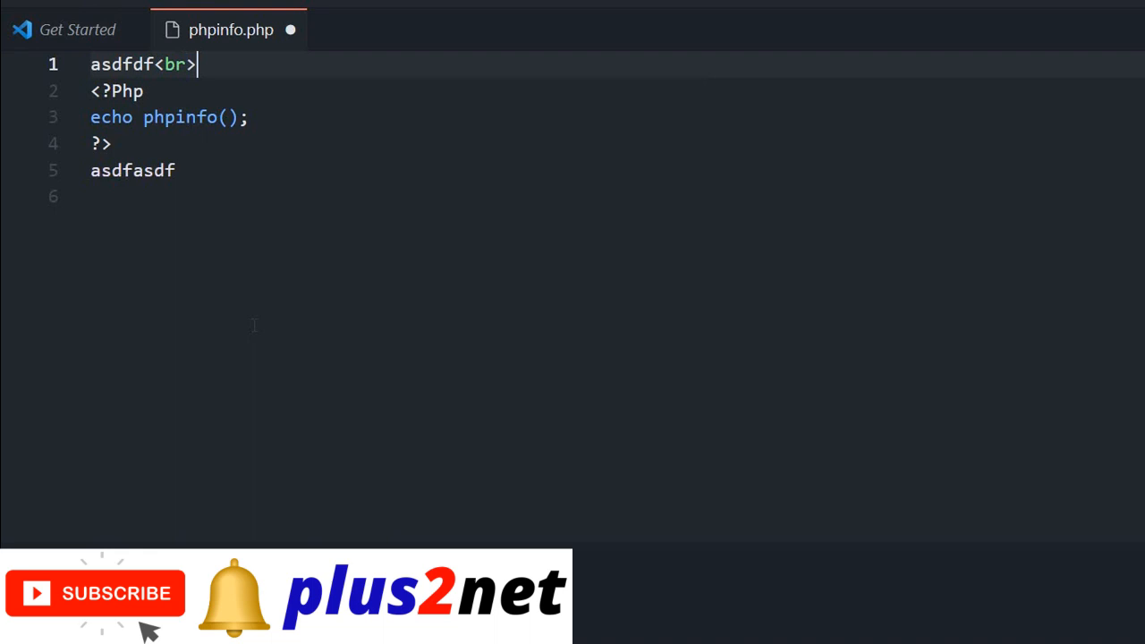
pyautogui.write('<br>')
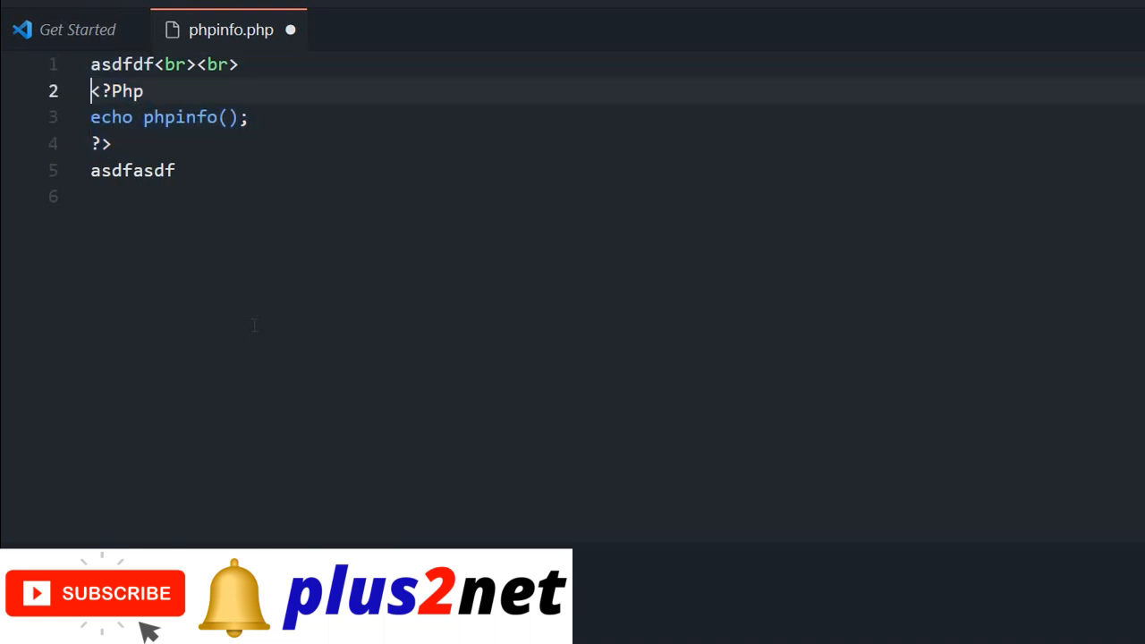
pyautogui.press('ctrl+s')
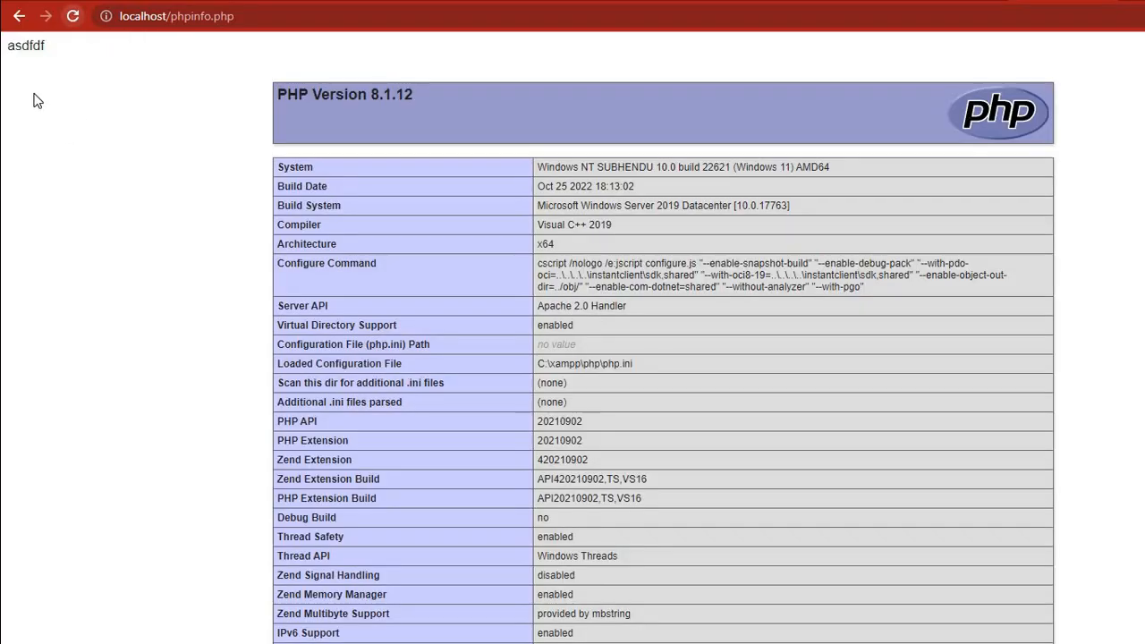
pyautogui.moveTo(718, 257)
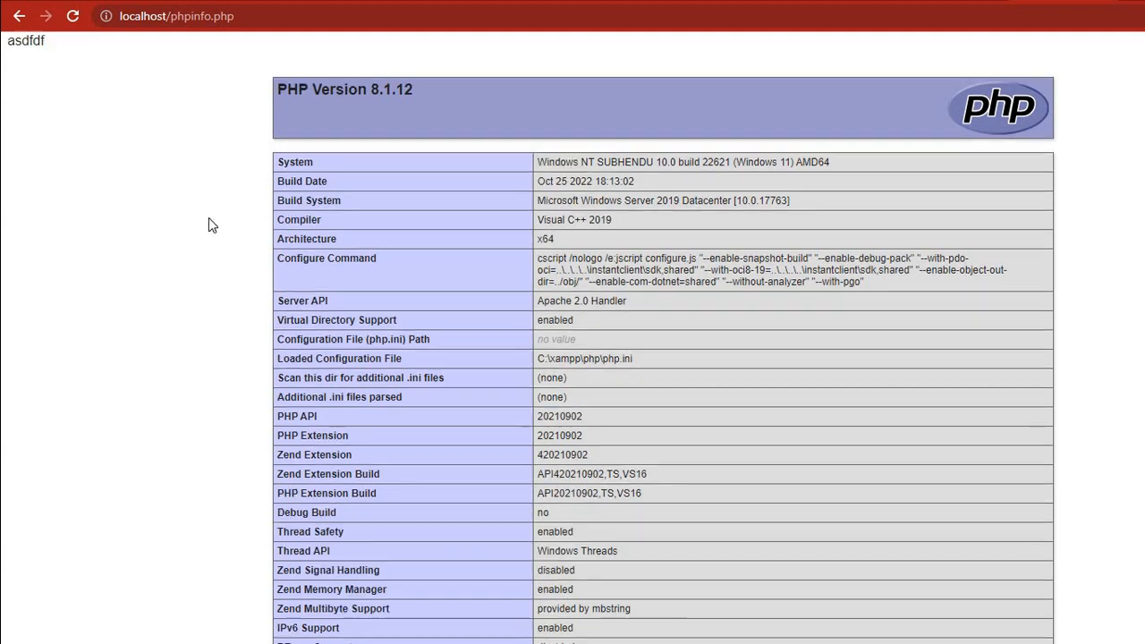
# - Scroll the refreshed phpinfo page past MySQL, XML and module credits to PHP License
pyautogui.scroll(-3)
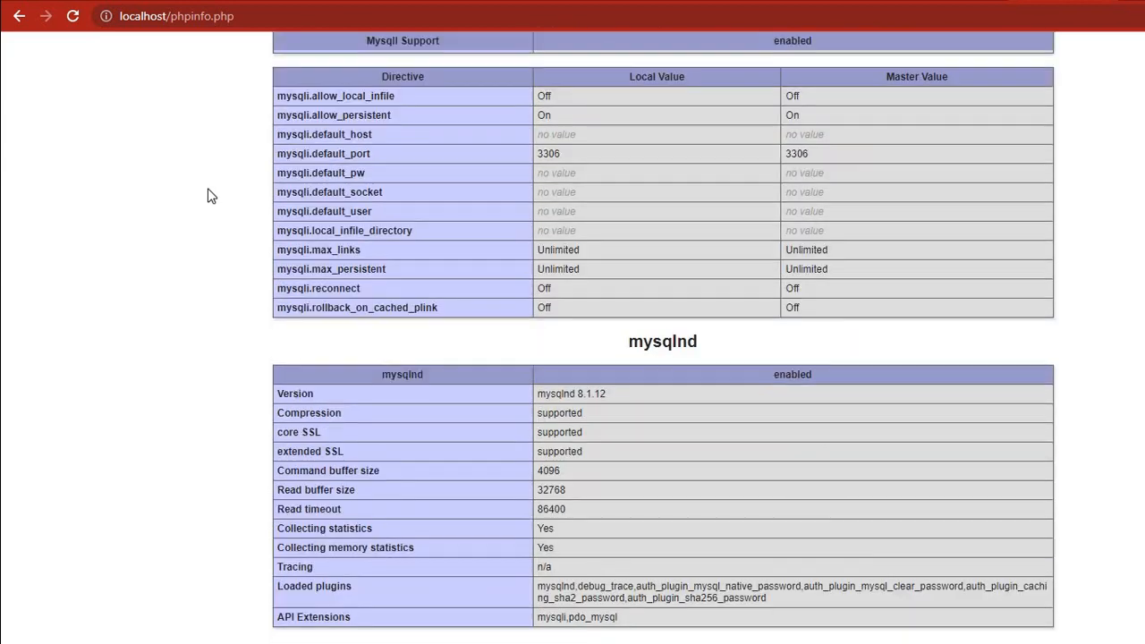
pyautogui.scroll(-3)
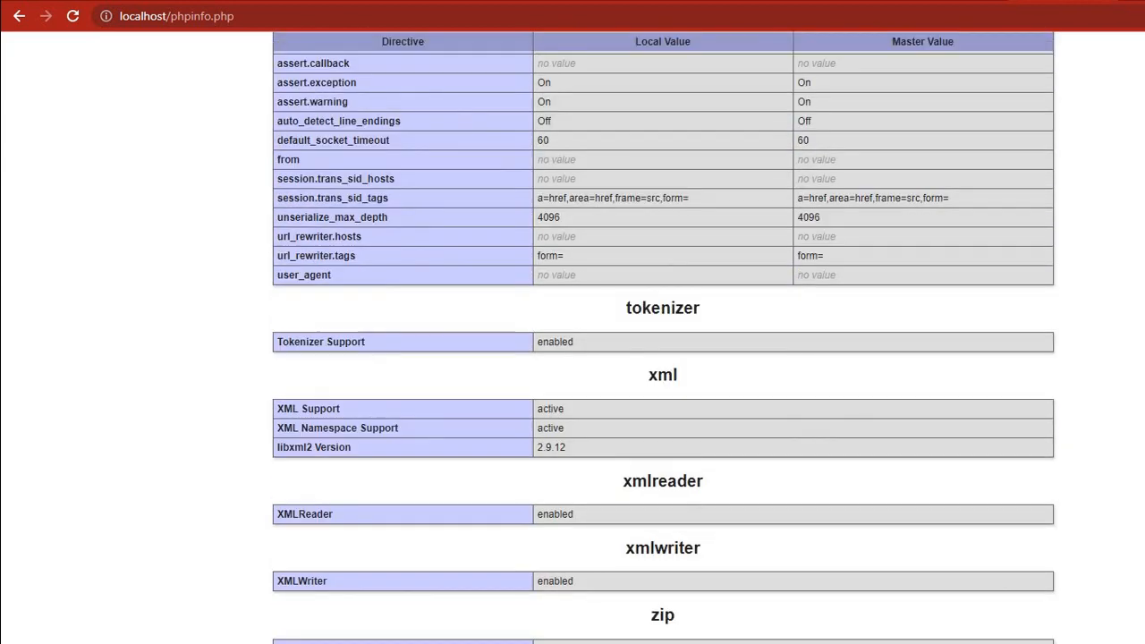
pyautogui.scroll(-3)
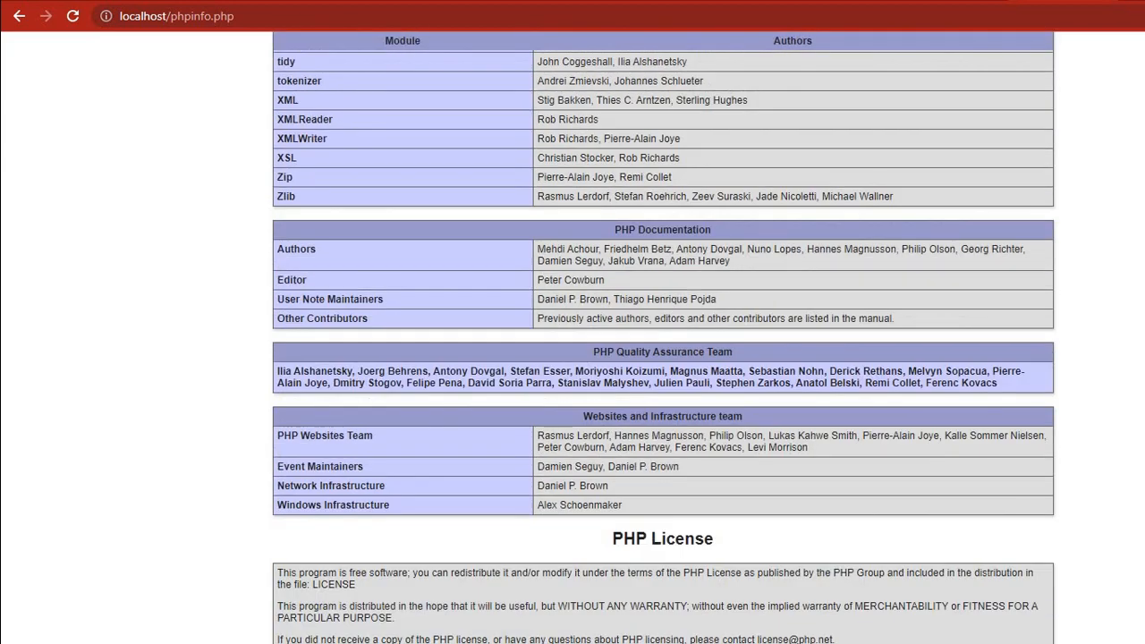
pyautogui.moveTo(474, 552)
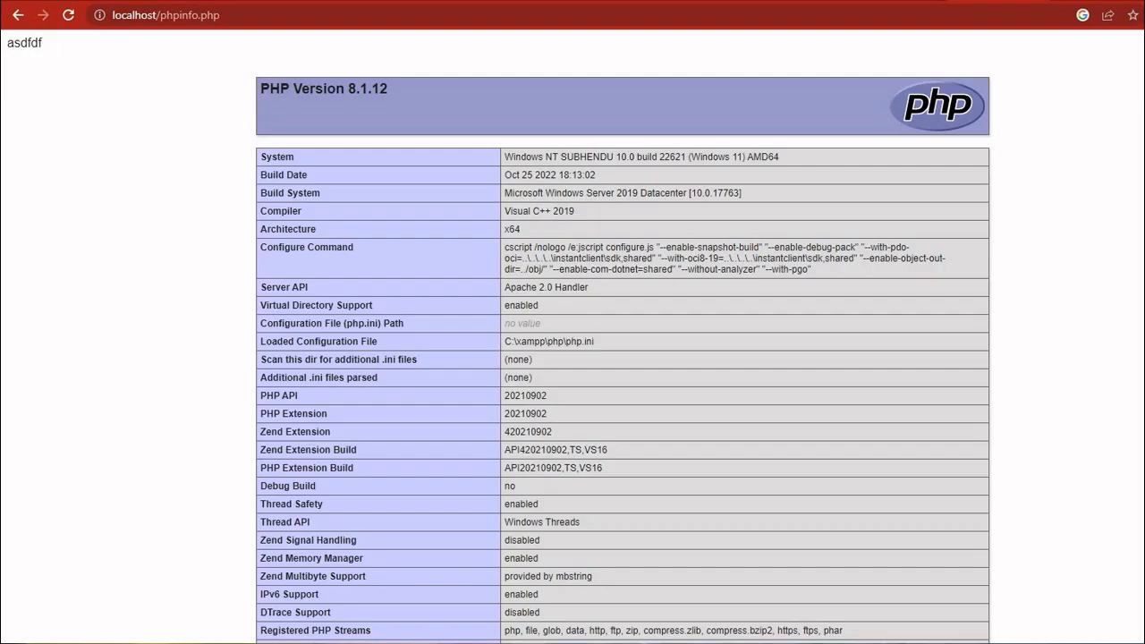
pyautogui.scroll(-3)
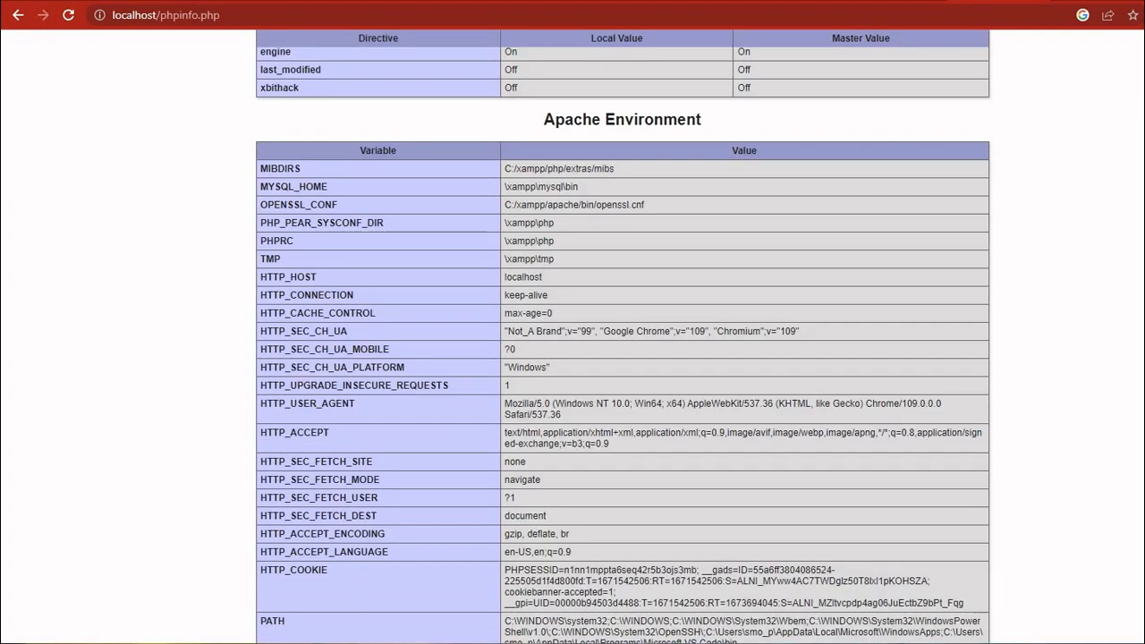
pyautogui.scroll(-3)
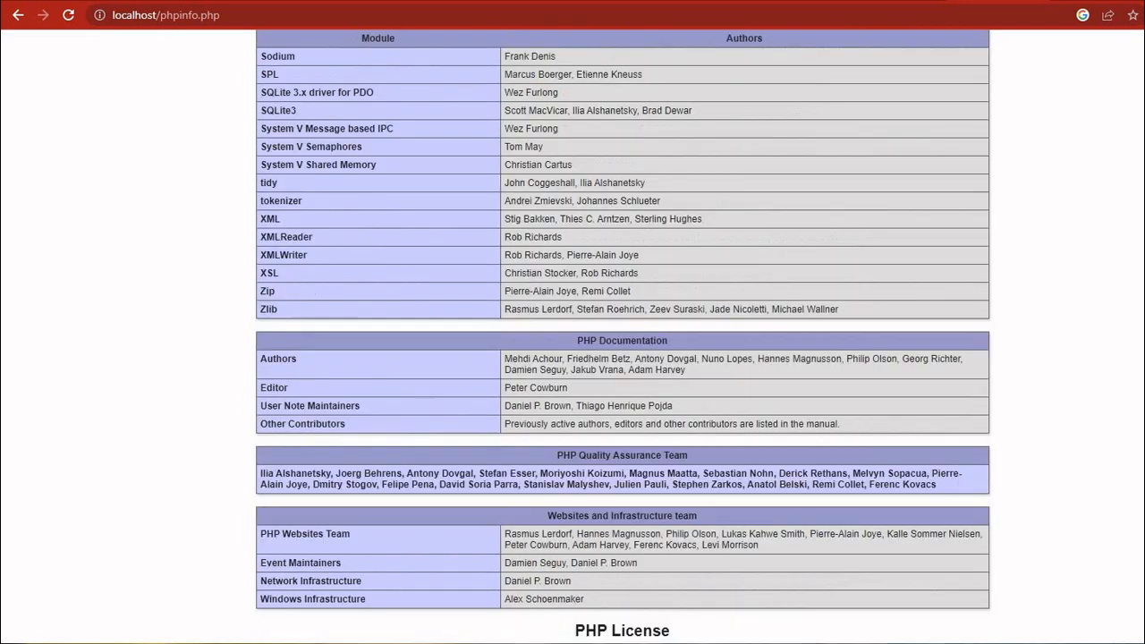
pyautogui.scroll(-3)
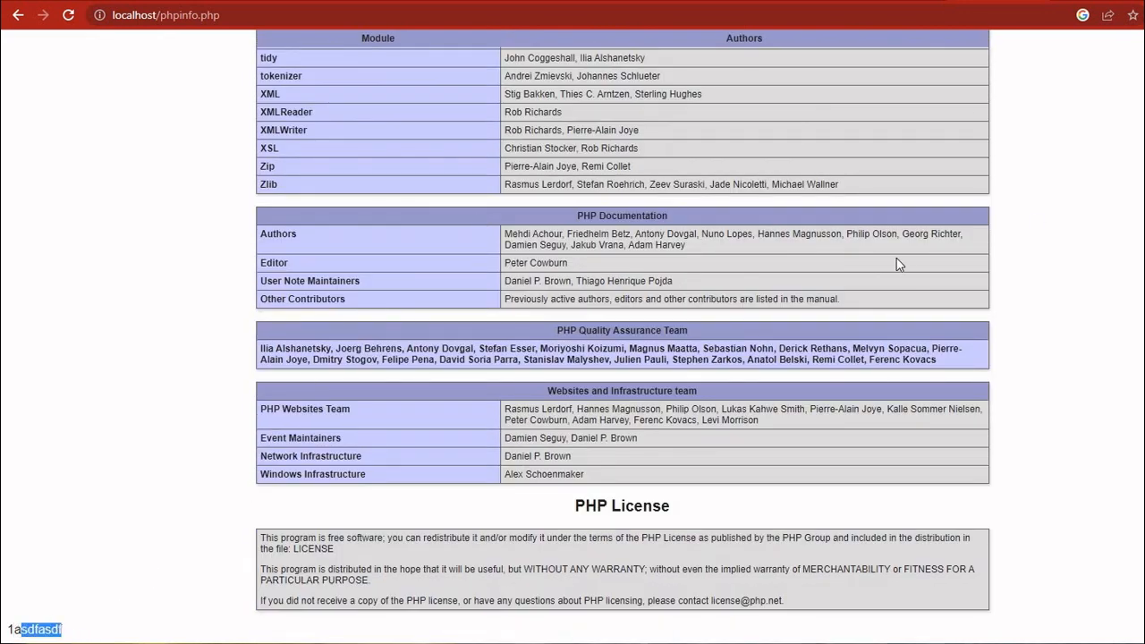
pyautogui.scroll(3)
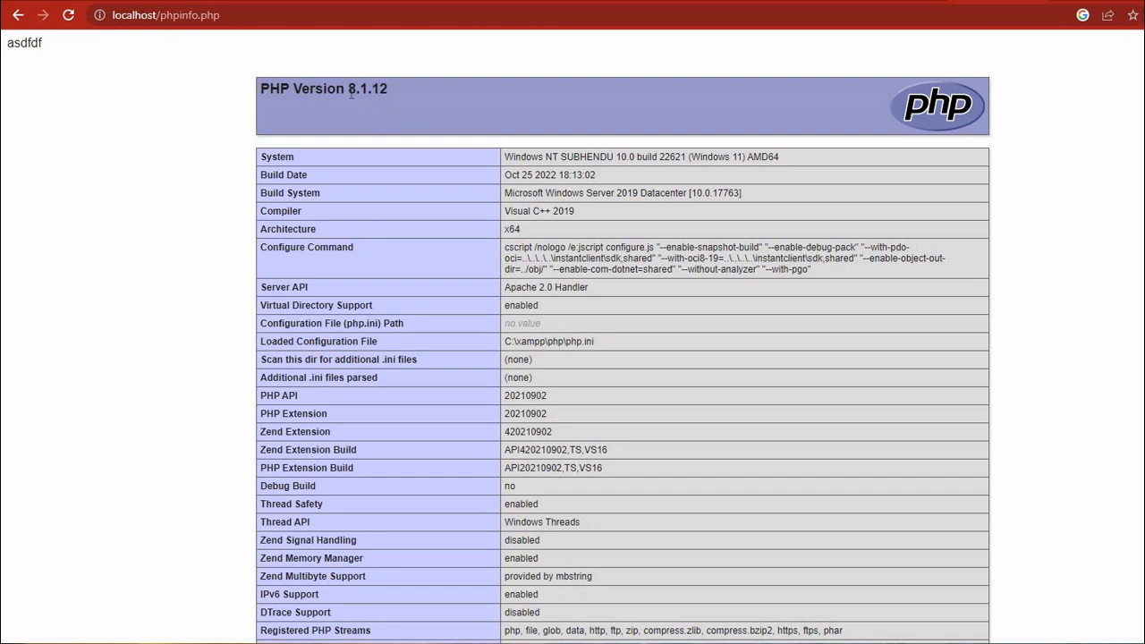
pyautogui.doubleClick(368, 89)
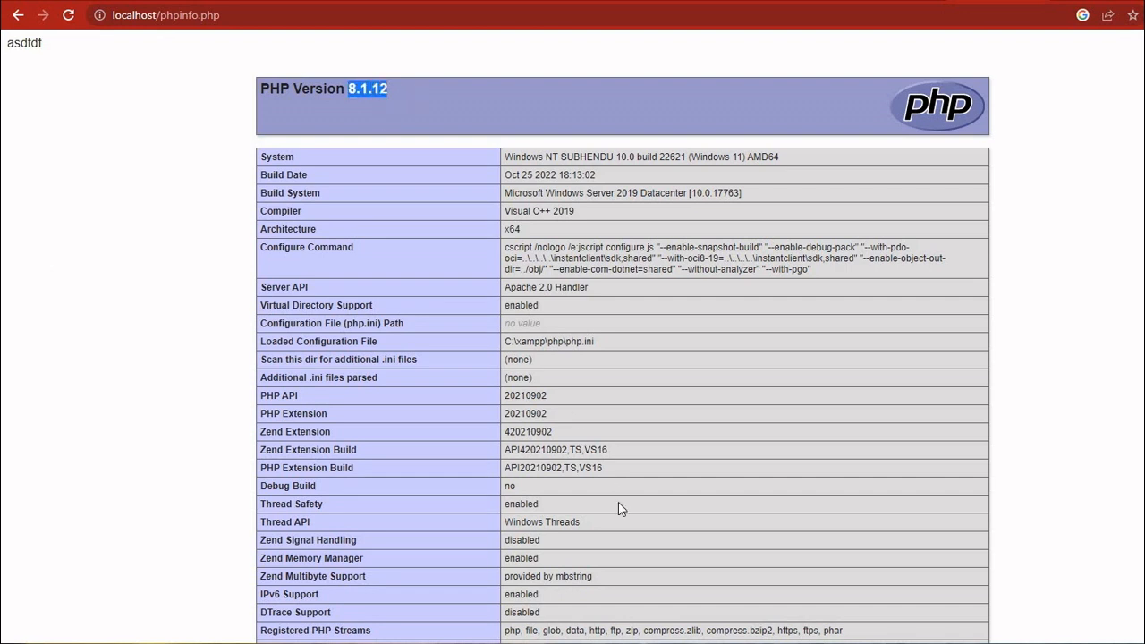
pyautogui.scroll(-3)
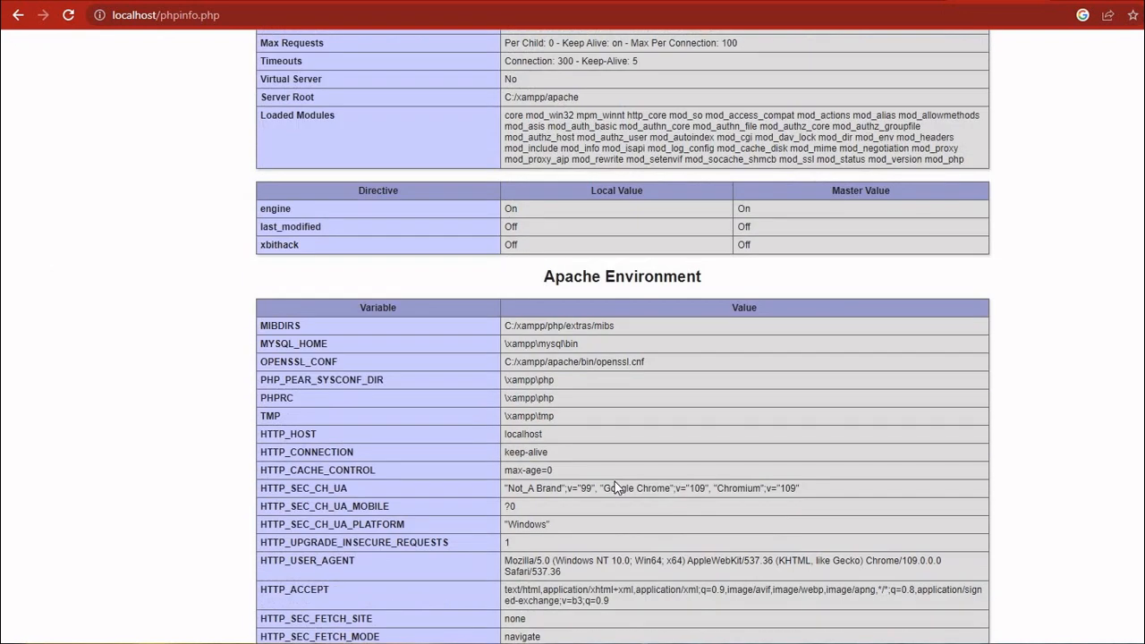
pyautogui.moveTo(617, 477)
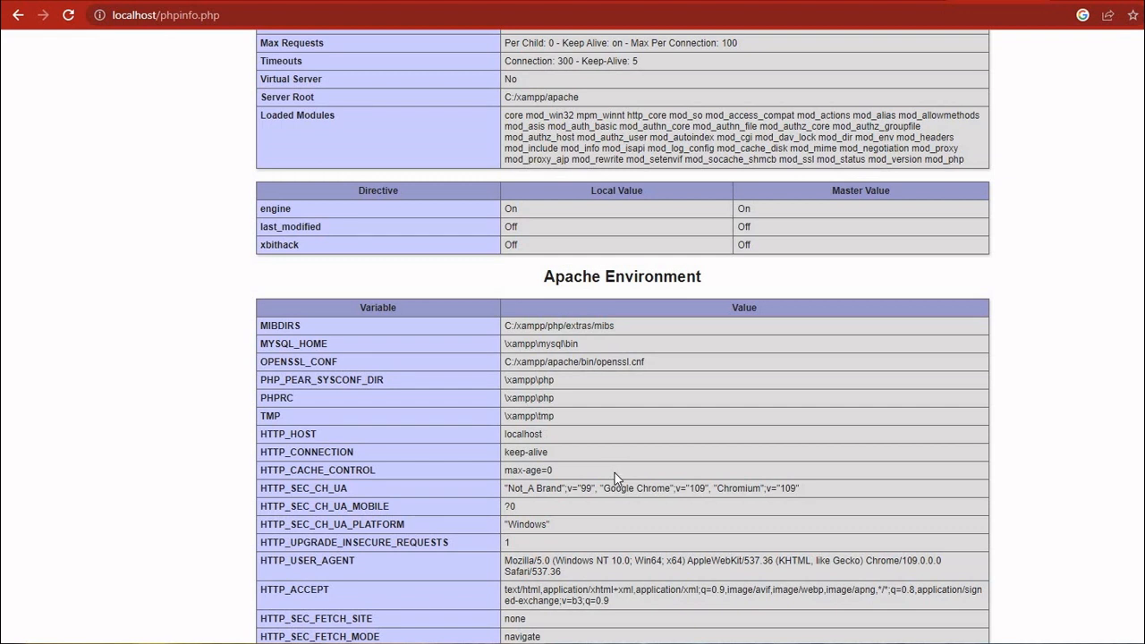
pyautogui.scroll(-3)
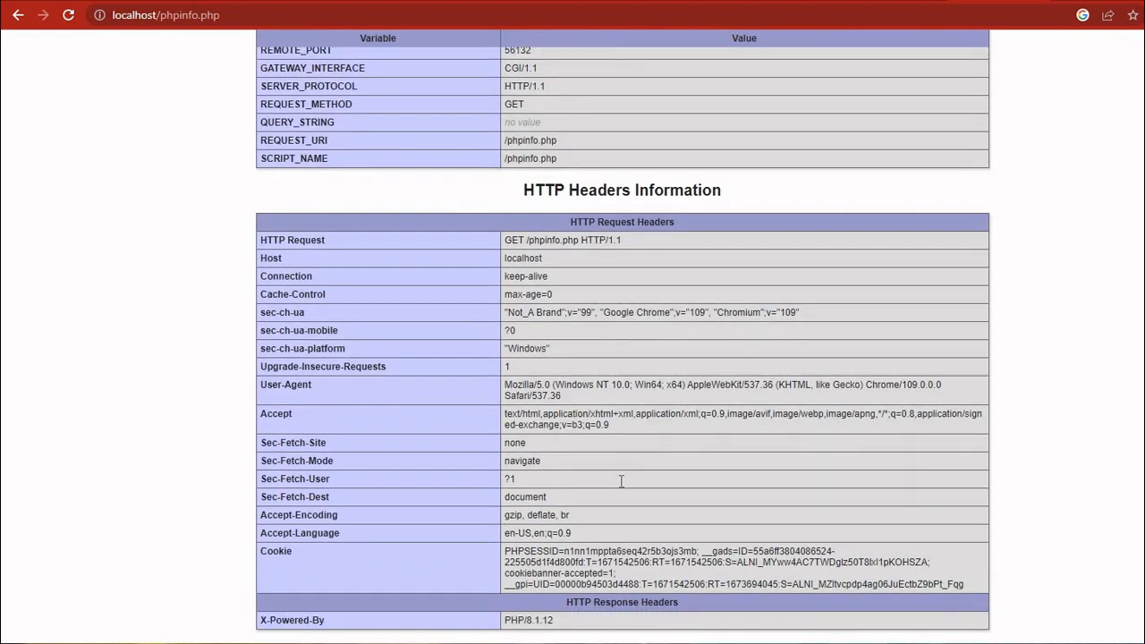
pyautogui.scroll(-3)
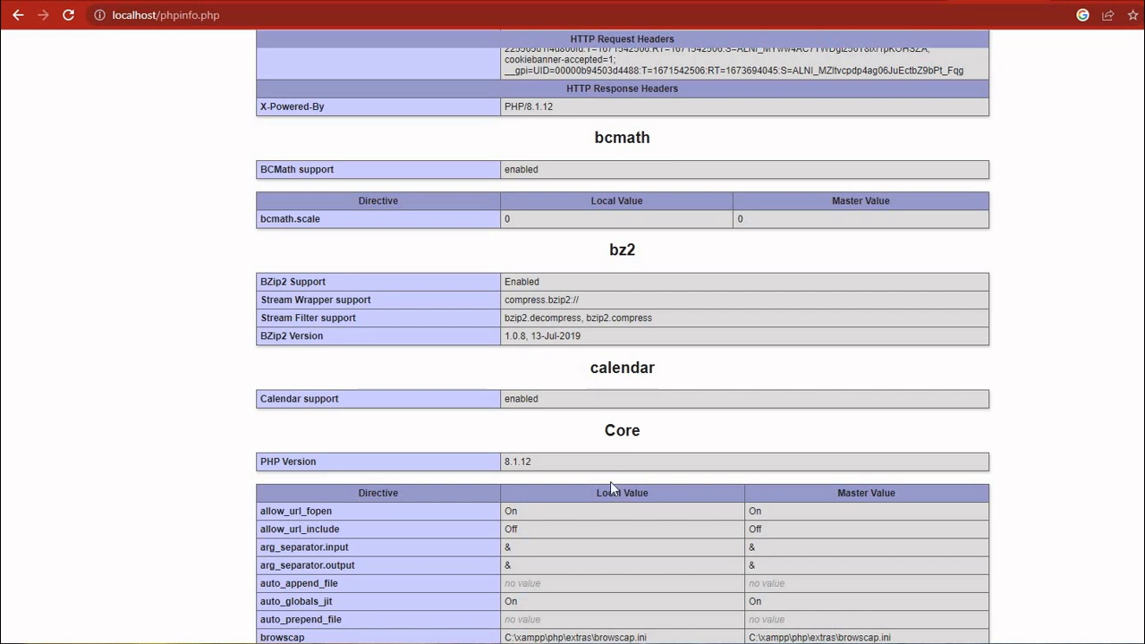
pyautogui.scroll(-3)
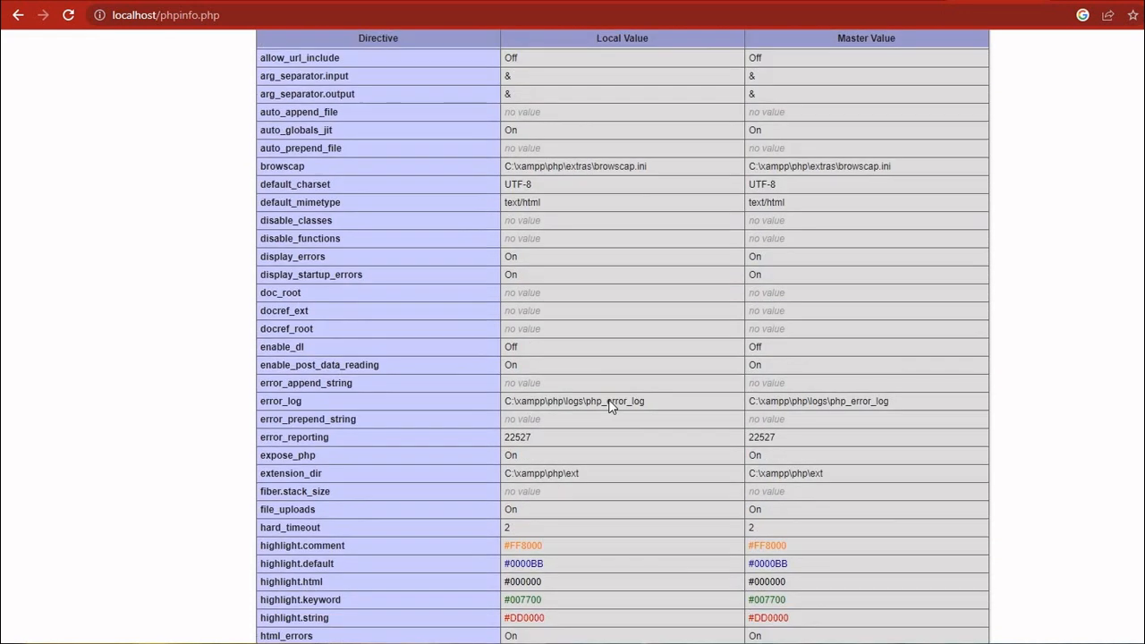
pyautogui.scroll(-3)
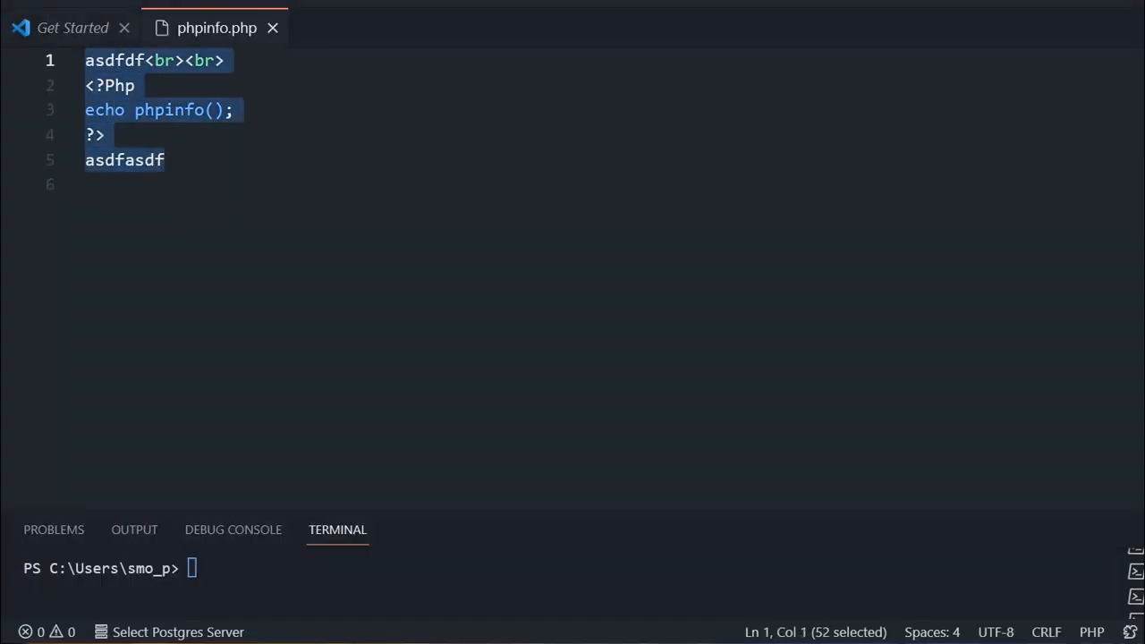
# - Save the current file as test1.php in the htdocs folder
pyautogui.click(45, 9)
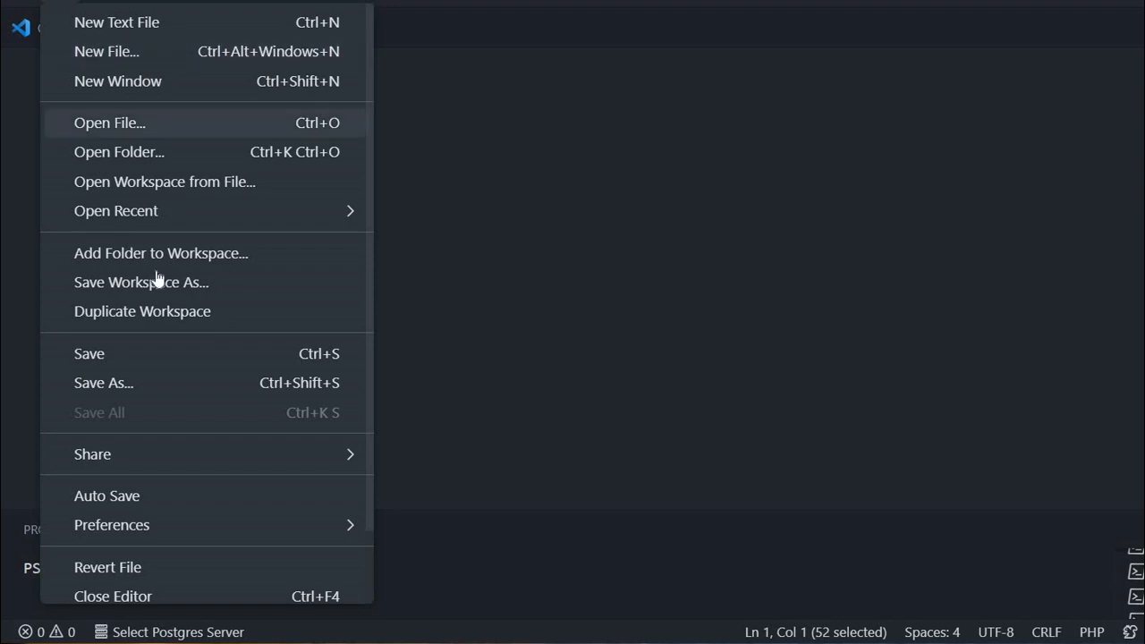
pyautogui.click(103, 381)
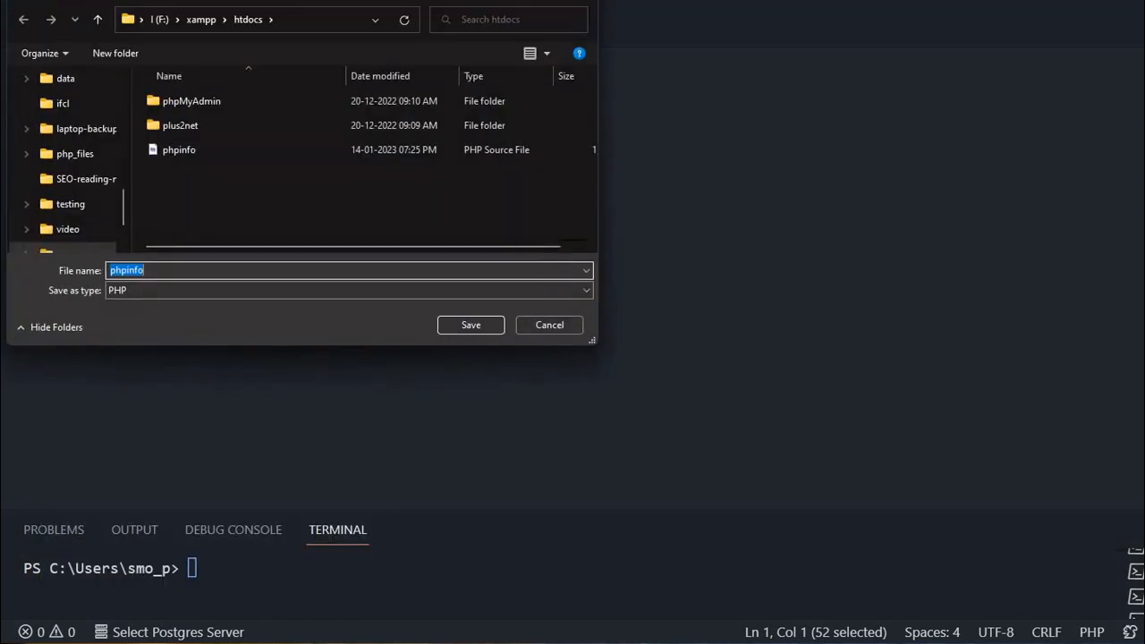
pyautogui.write('test1')
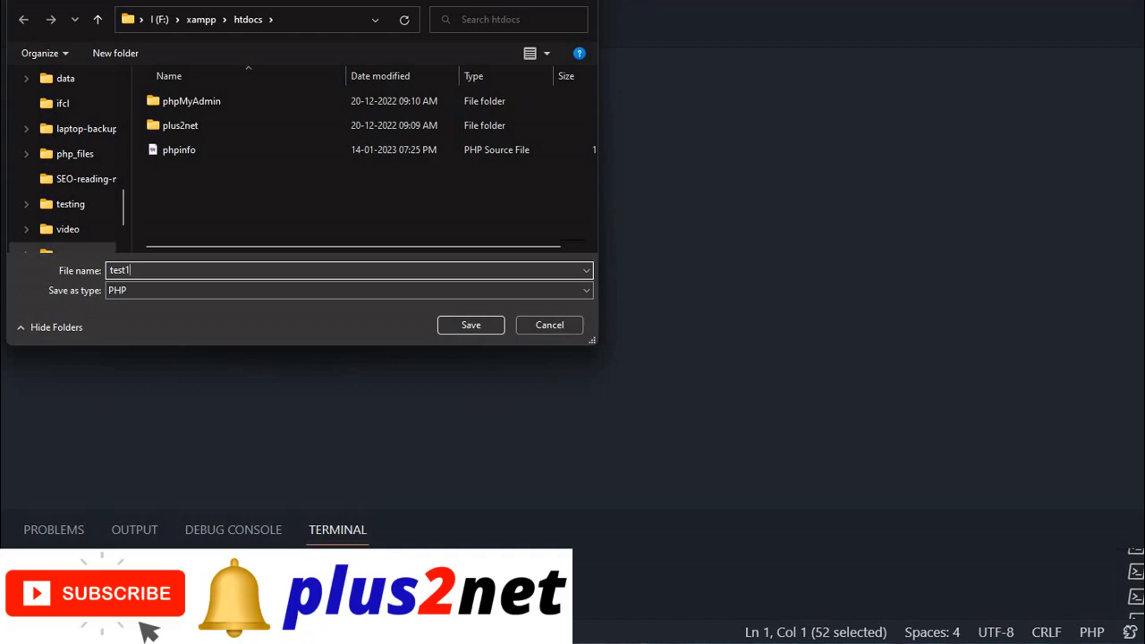
pyautogui.click(470, 325)
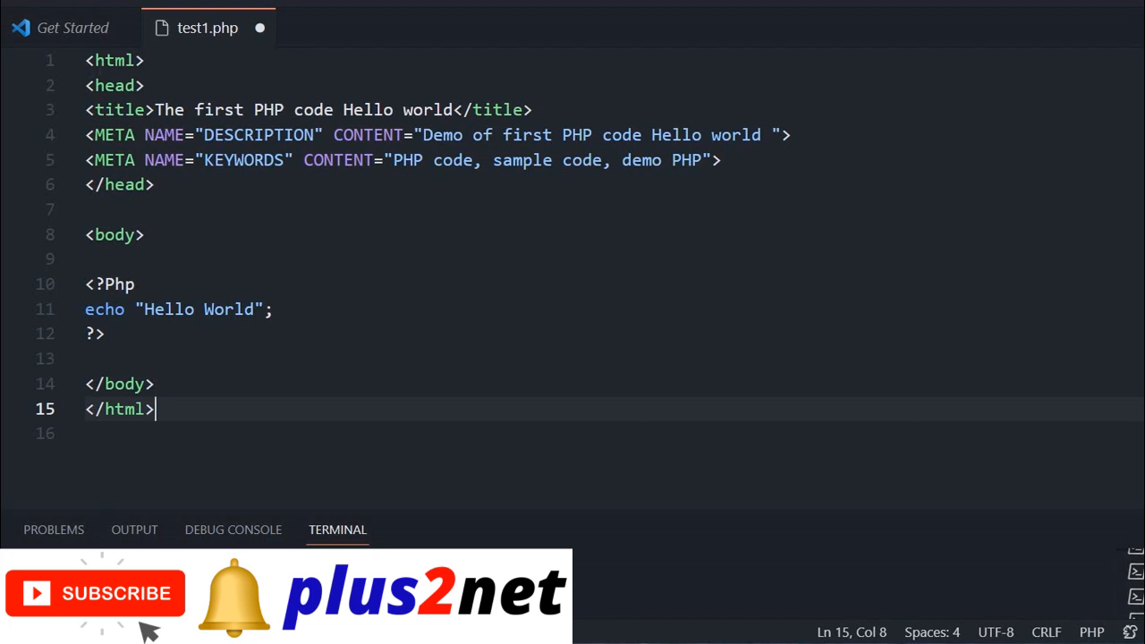
pyautogui.click(143, 235)
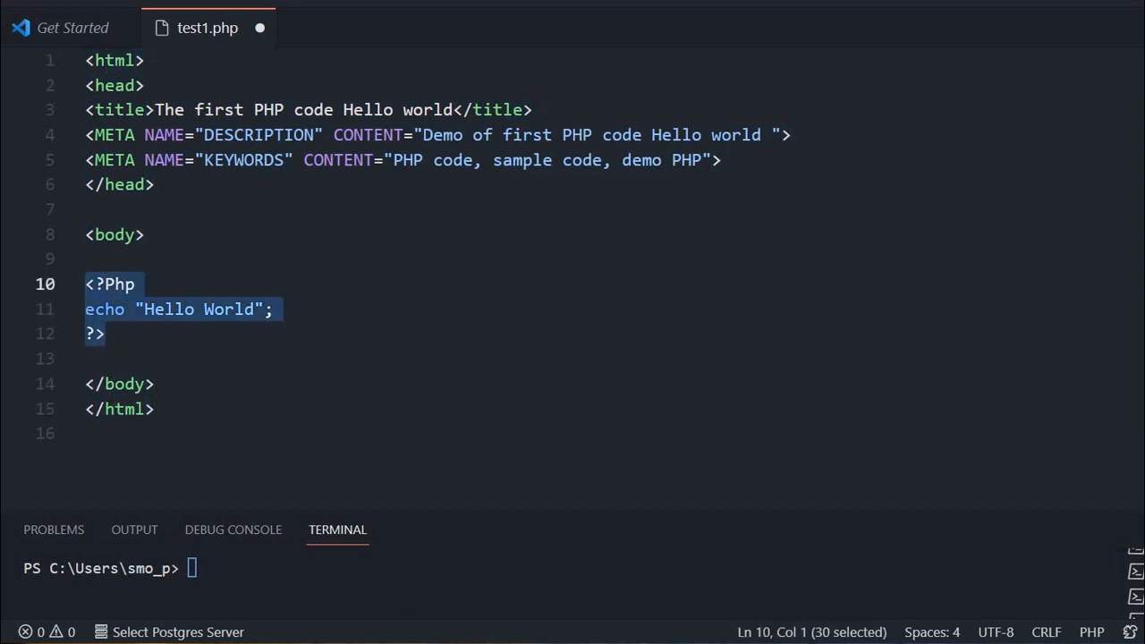
pyautogui.click(105, 332)
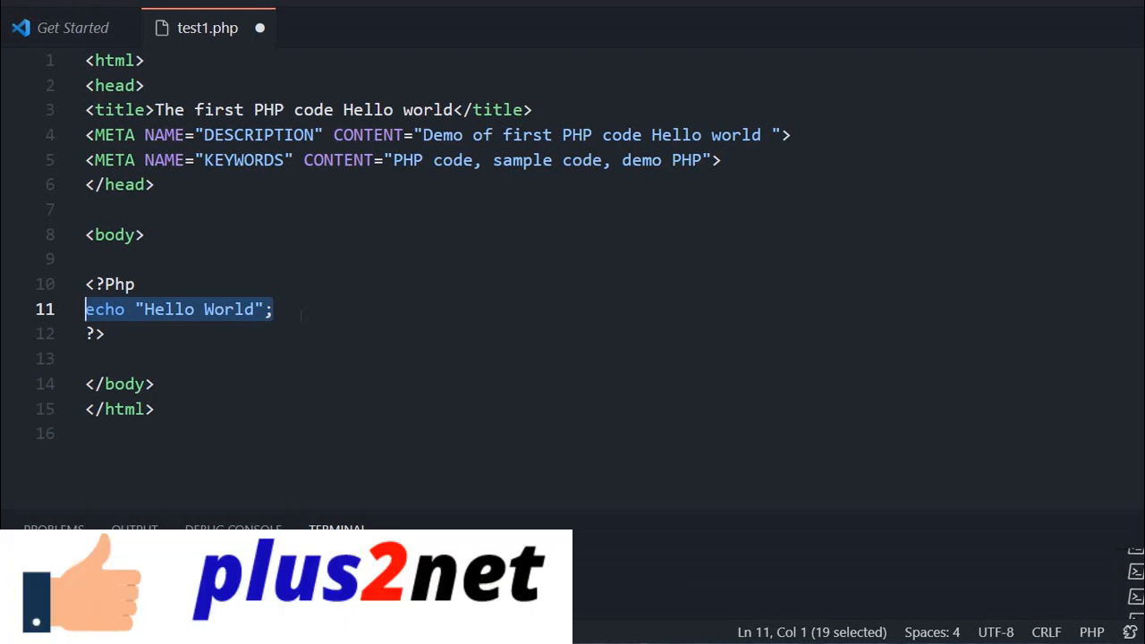
pyautogui.click(272, 309)
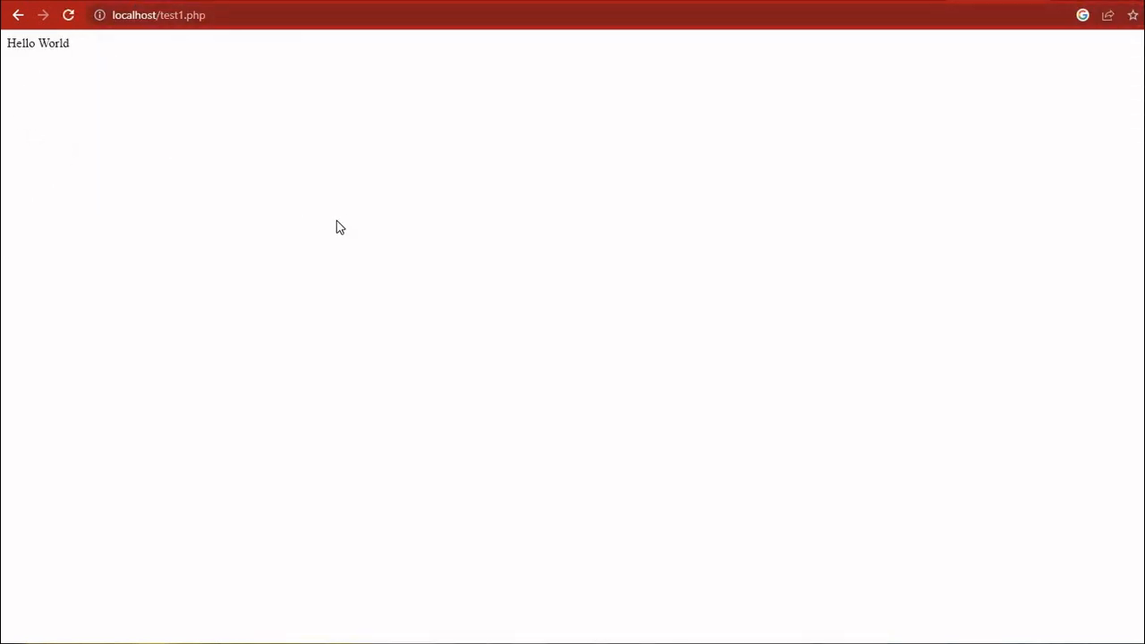
# - View page source of localhost/test1.php, showing plain Hello World in the body
pyautogui.rightClick(338, 226)
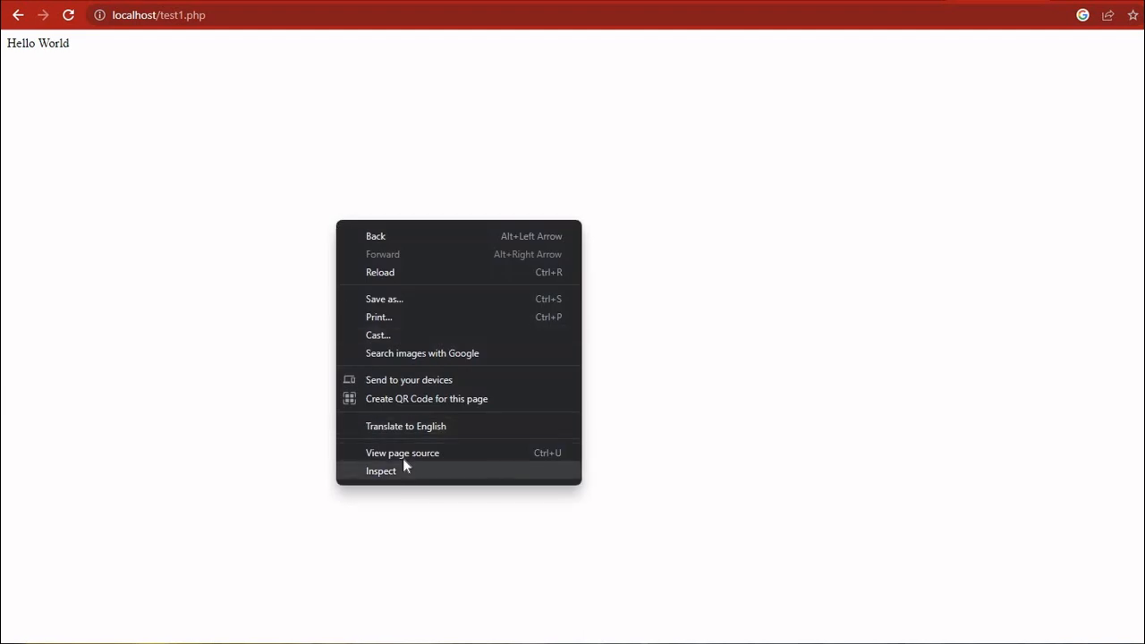
pyautogui.click(403, 452)
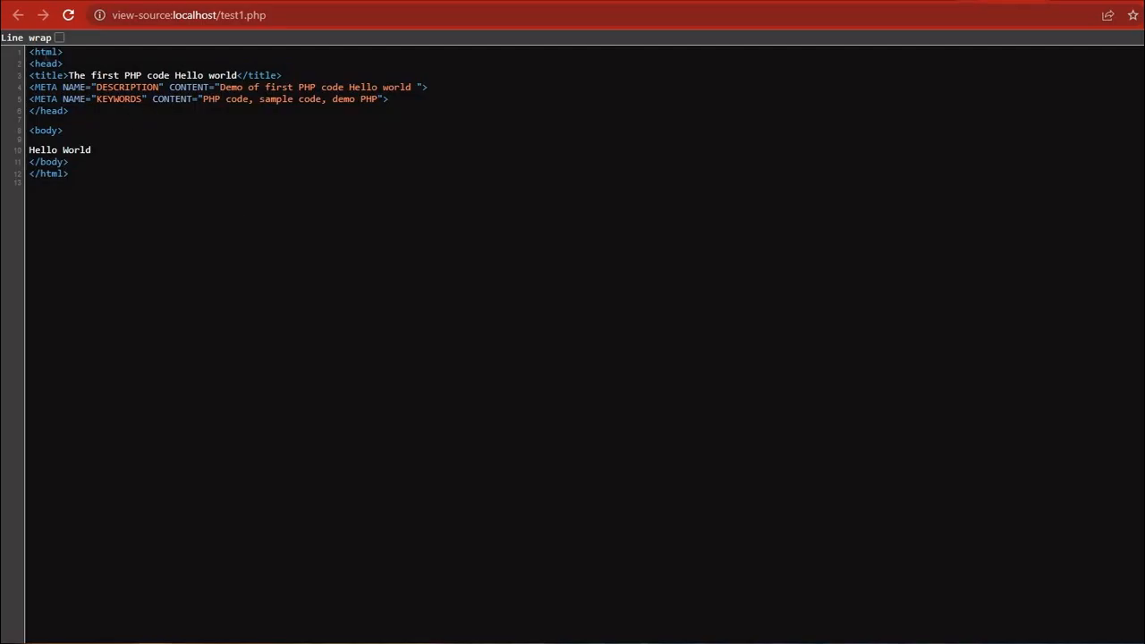
pyautogui.moveTo(63, 150)
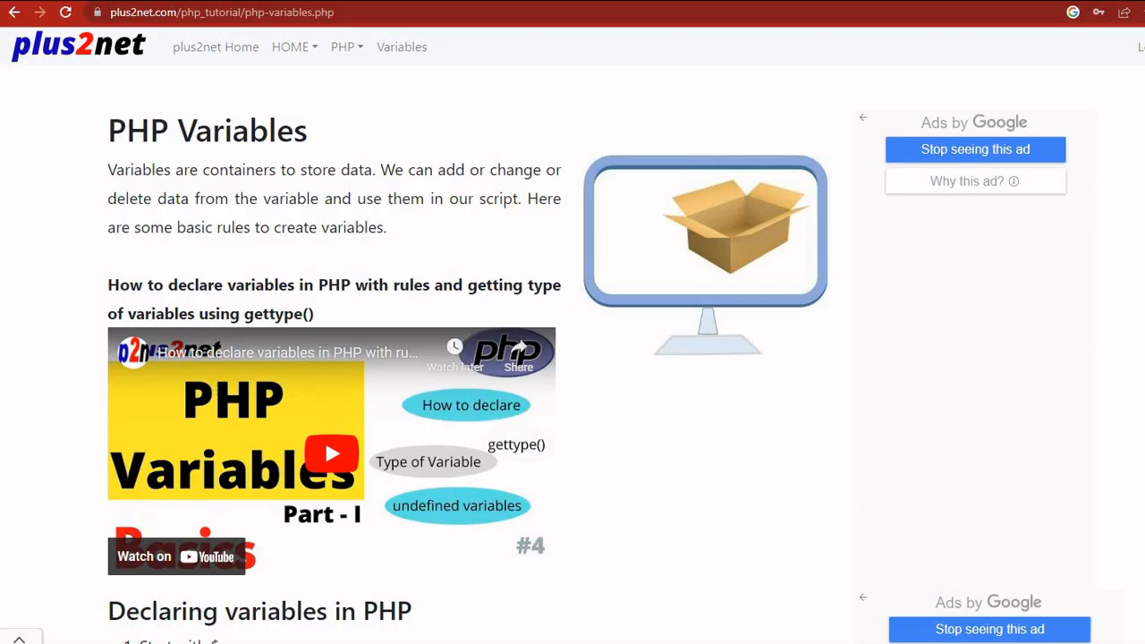
pyautogui.moveTo(199, 342)
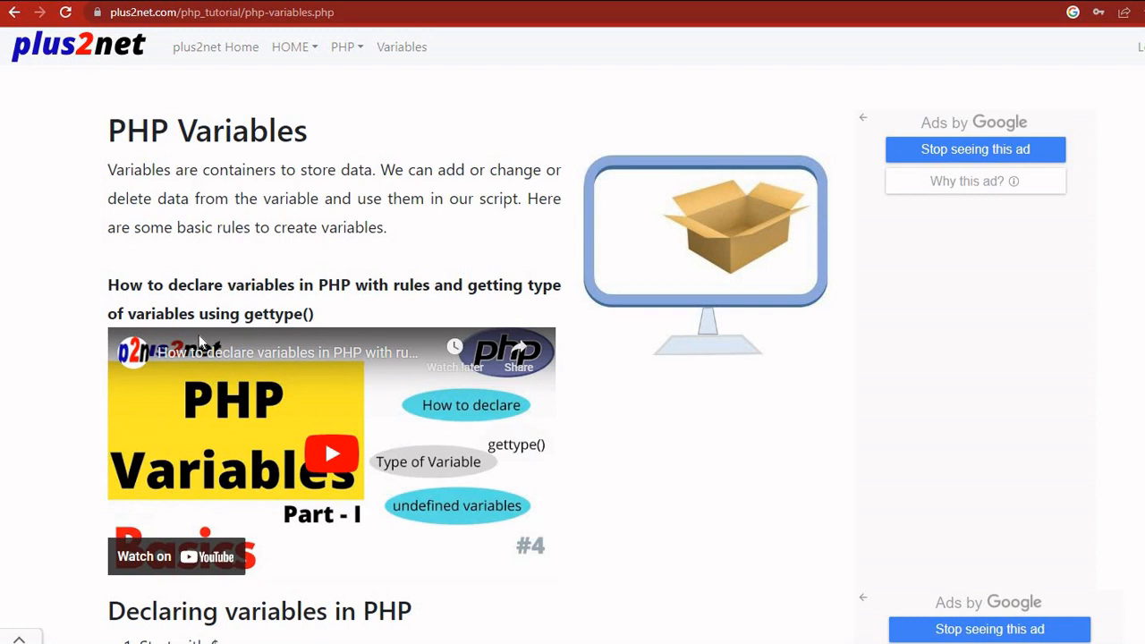
pyautogui.moveTo(177, 275)
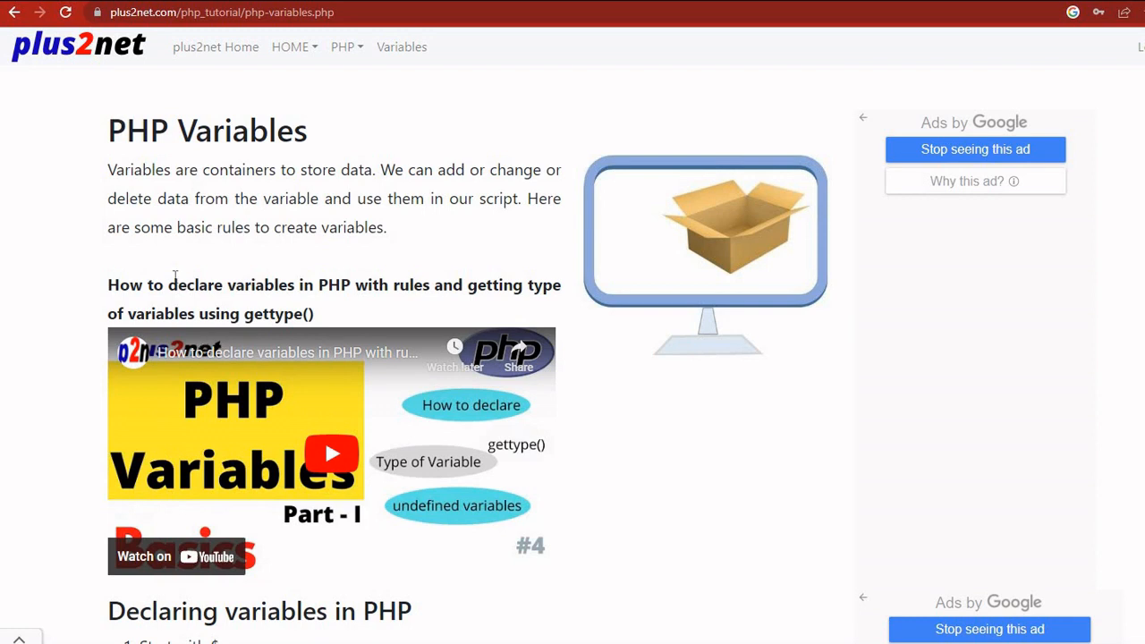
pyautogui.moveTo(175, 274)
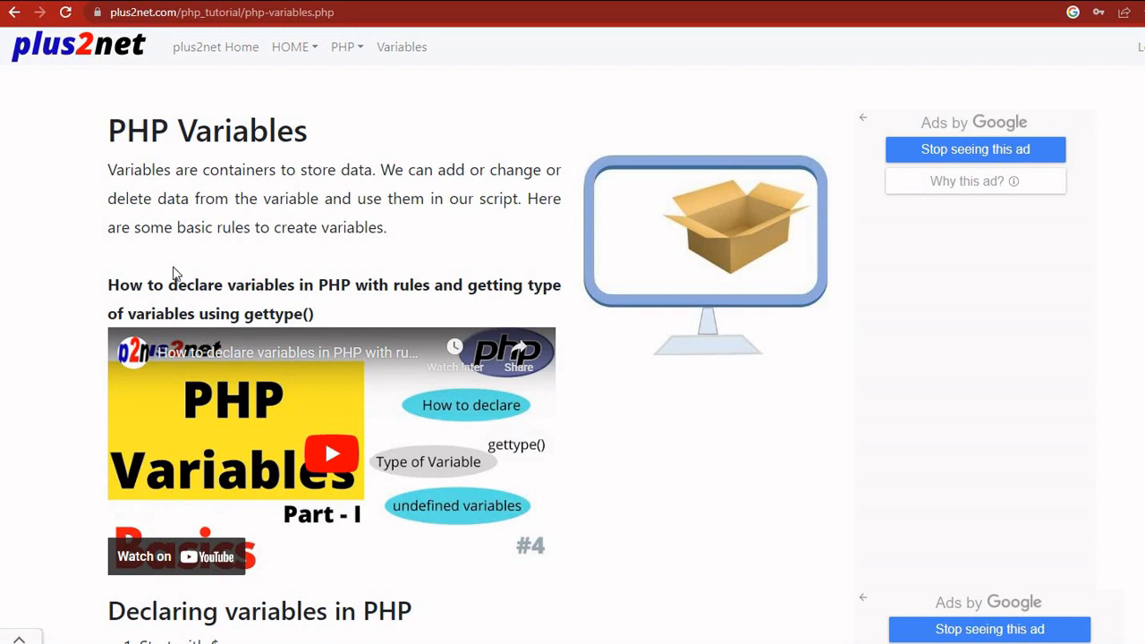
# - Scroll plus2net's PHP Variables tutorial past the gettype() examples to Local & Global
pyautogui.scroll(-3)
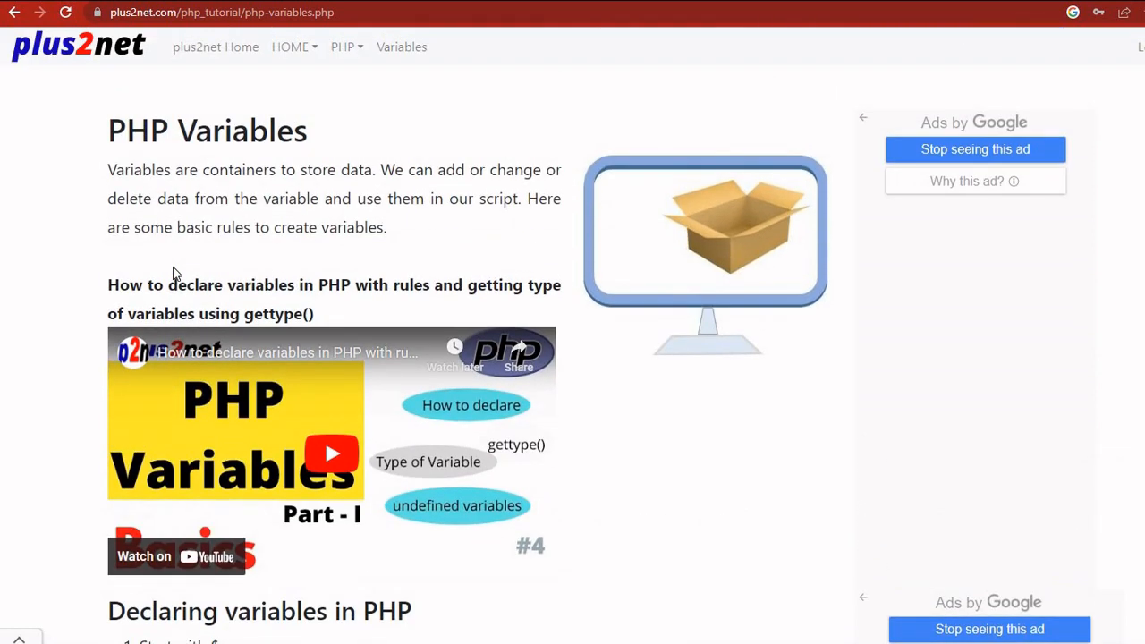
pyautogui.scroll(-3)
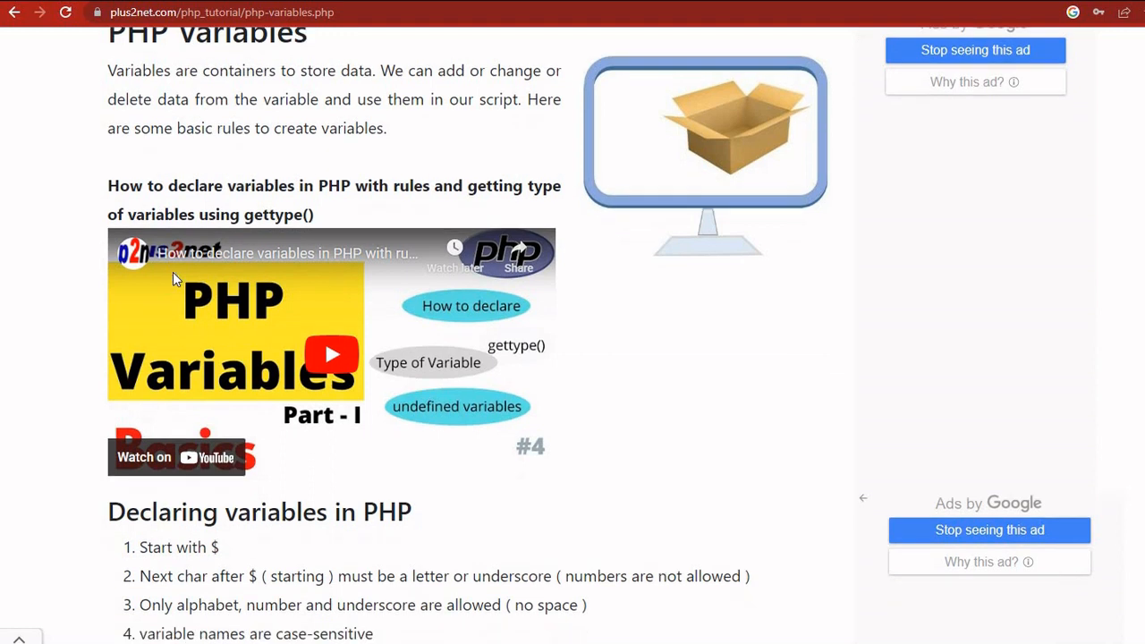
pyautogui.scroll(-3)
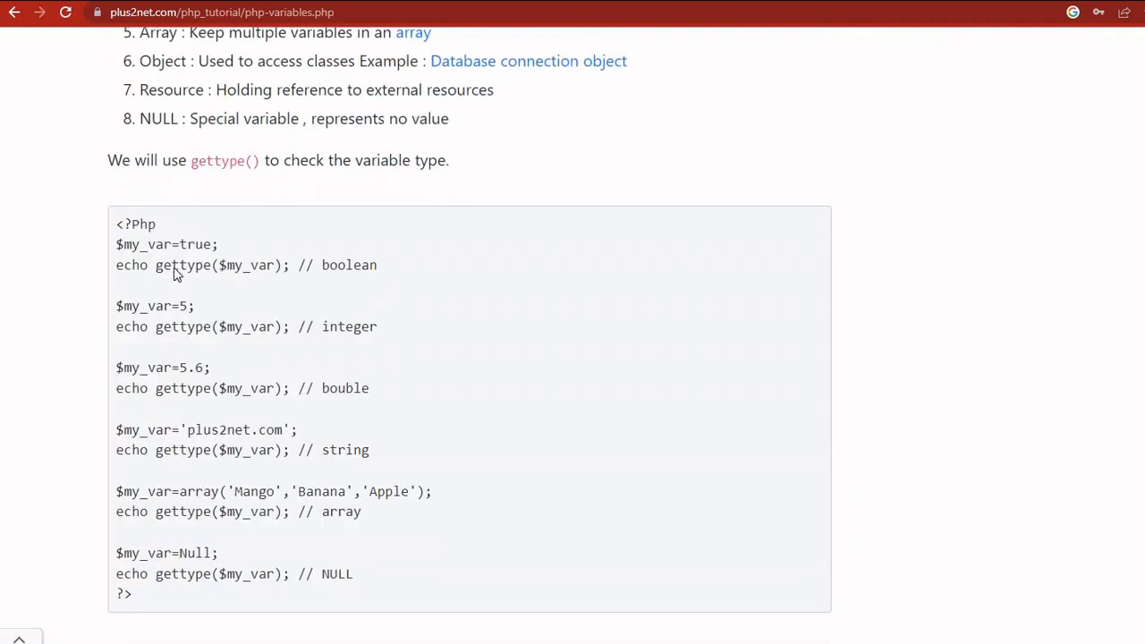
pyautogui.scroll(-3)
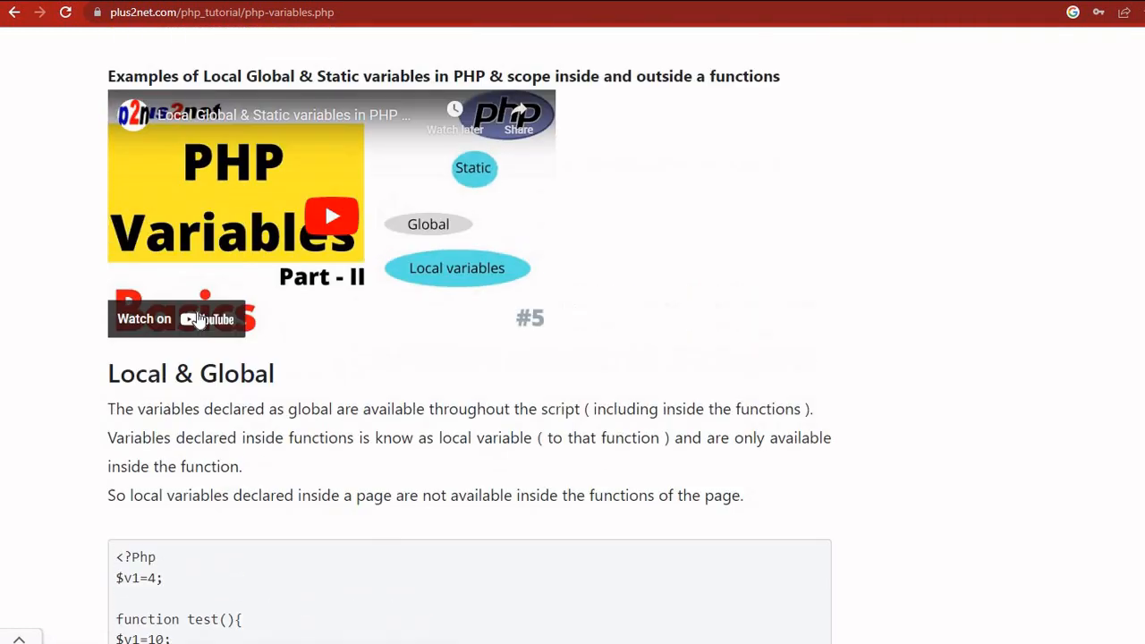
pyautogui.scroll(-3)
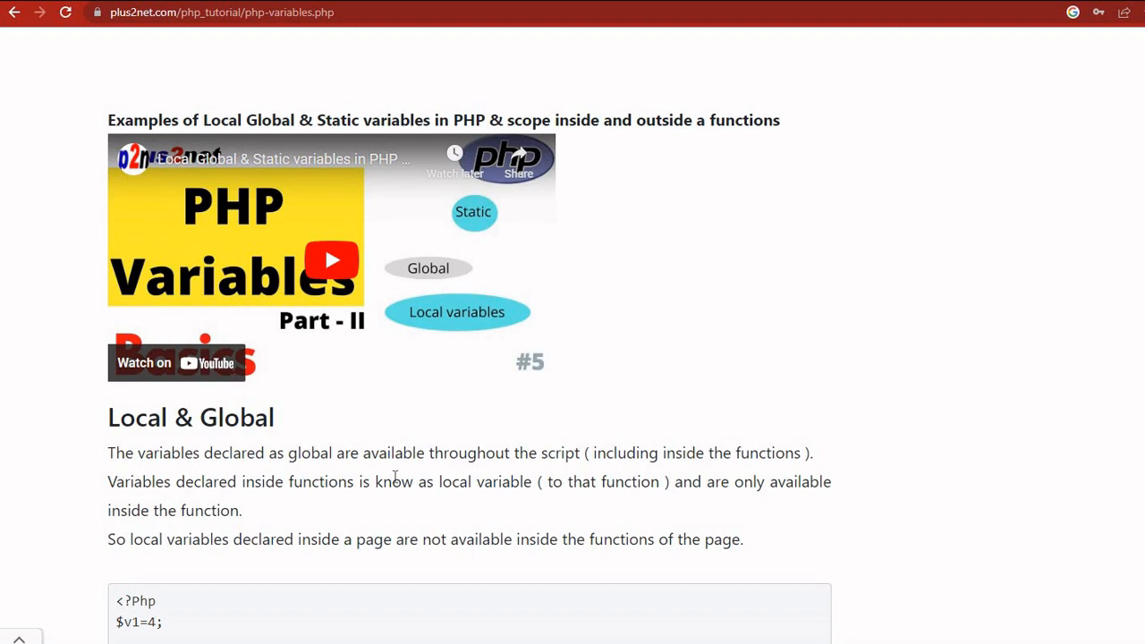
pyautogui.moveTo(372, 505)
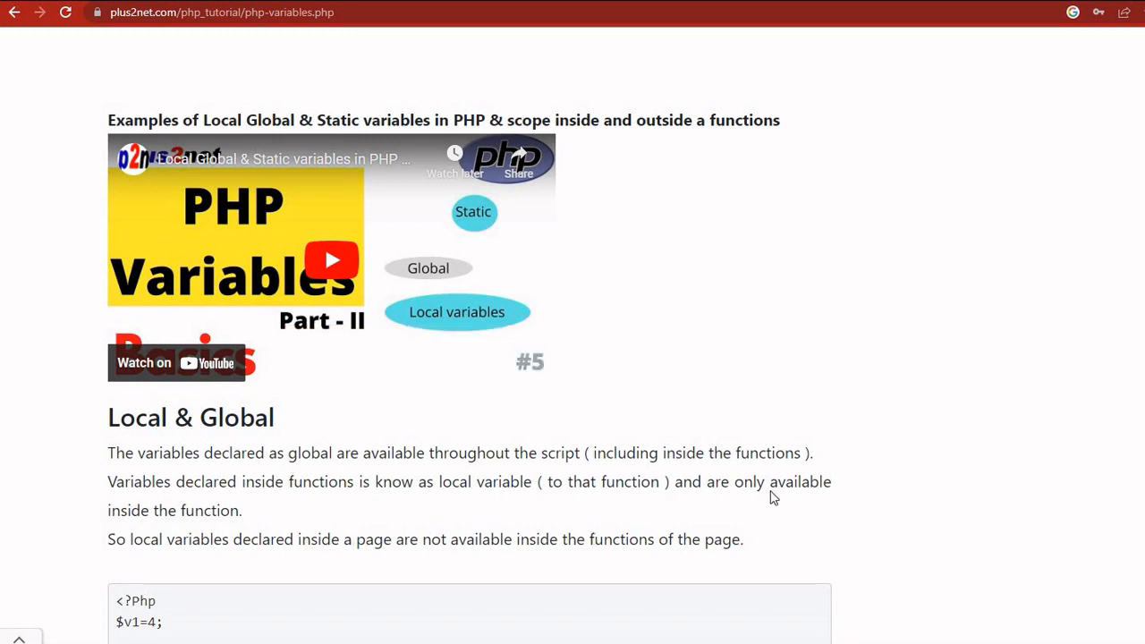
pyautogui.moveTo(800, 422)
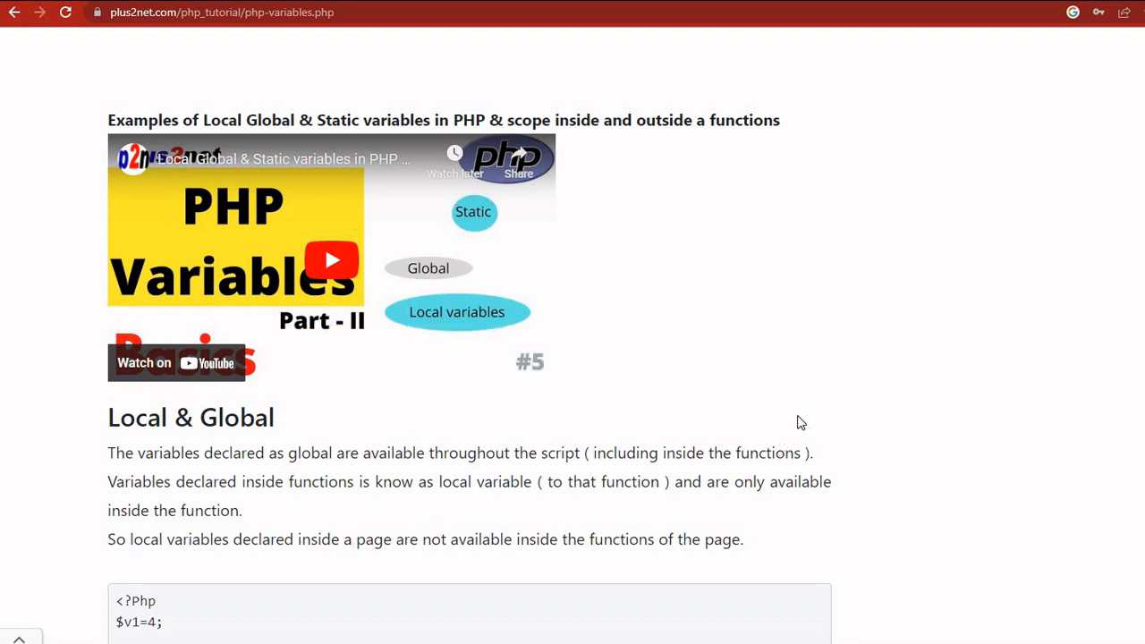
pyautogui.moveTo(806, 410)
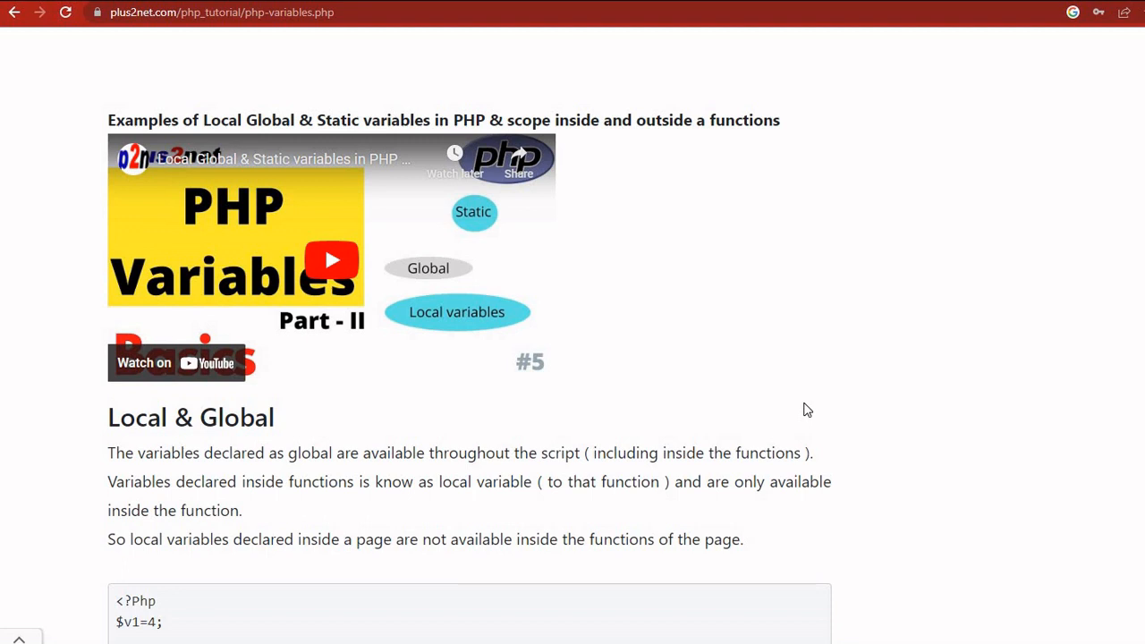